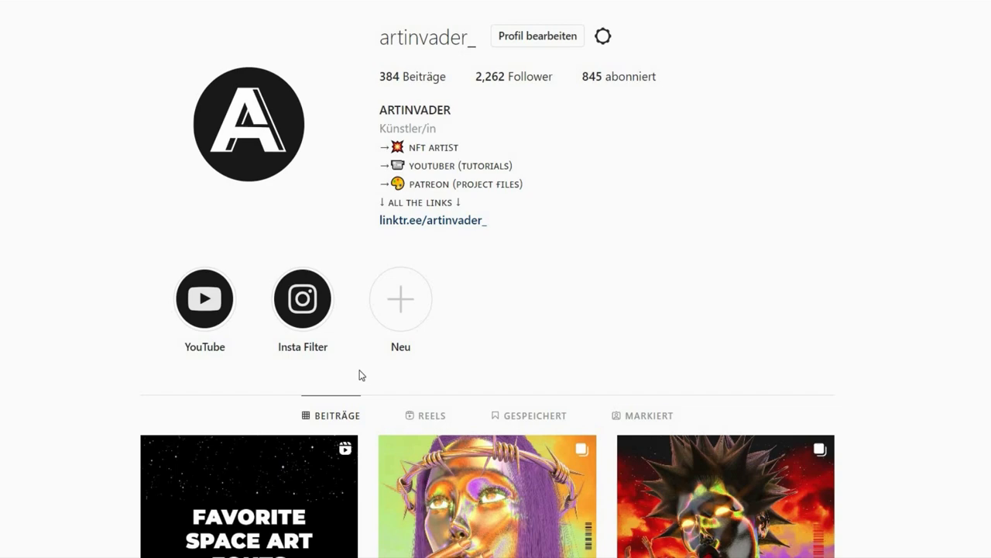
Scroll through the posts and open one post's artwork at full size
scroll("down", 3)
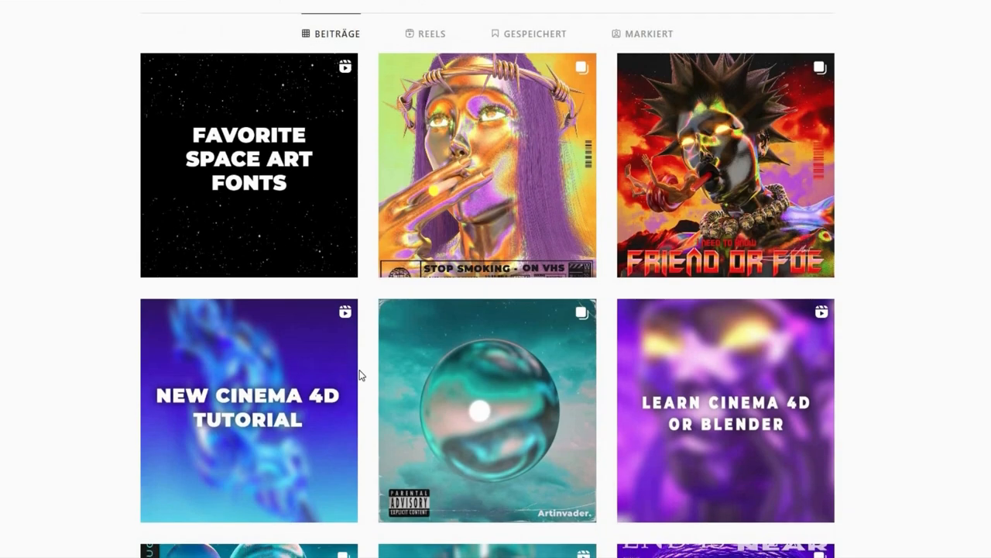
scroll("down", 3)
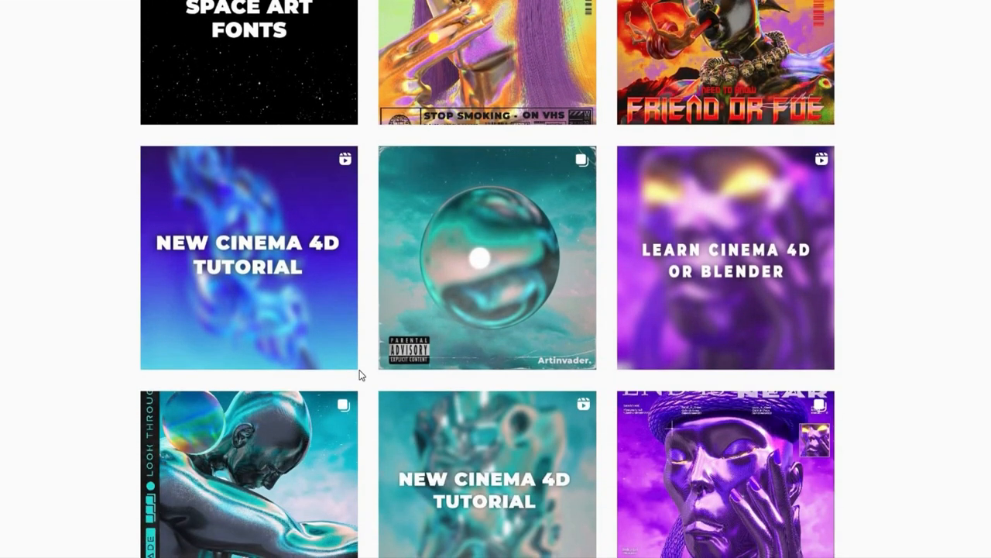
scroll("down", 3)
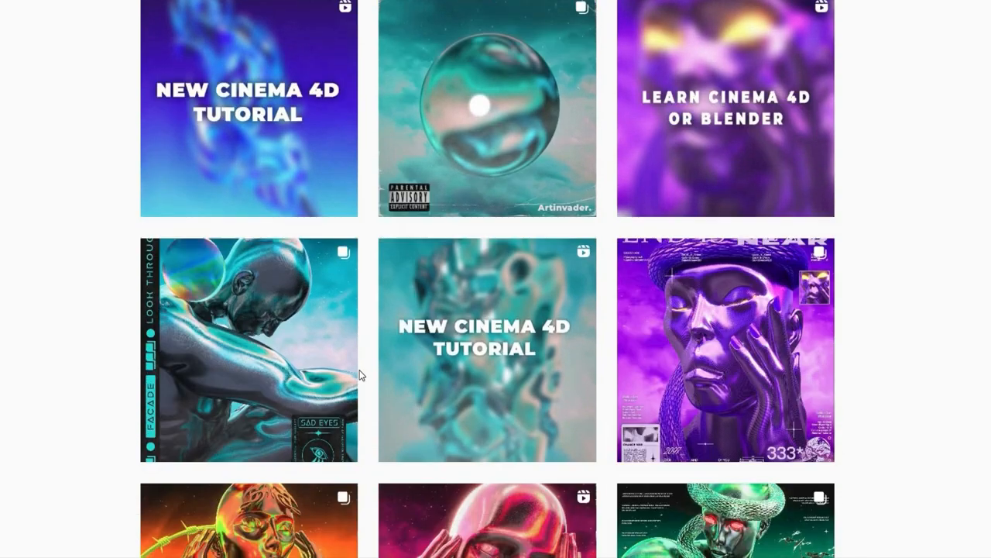
scroll("down", 3)
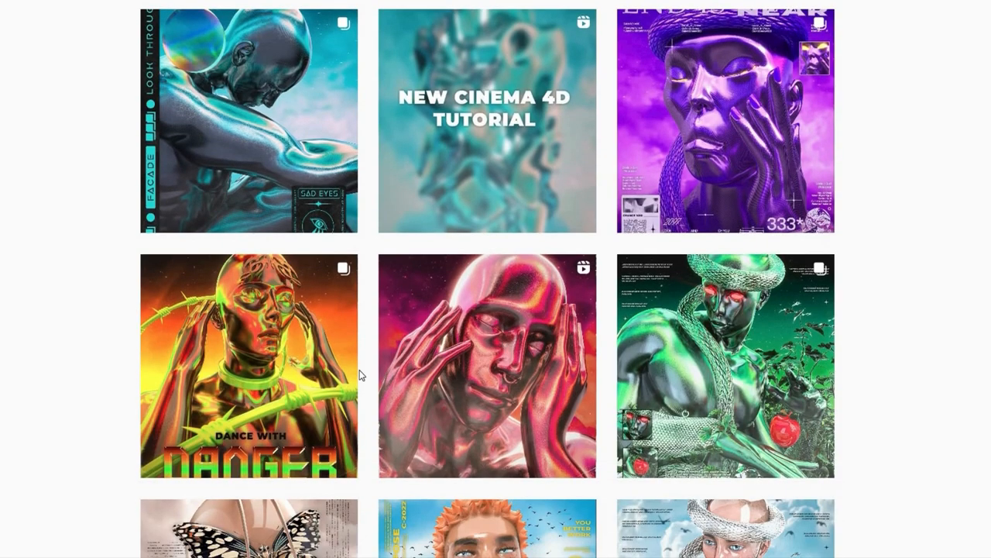
scroll("down", 3)
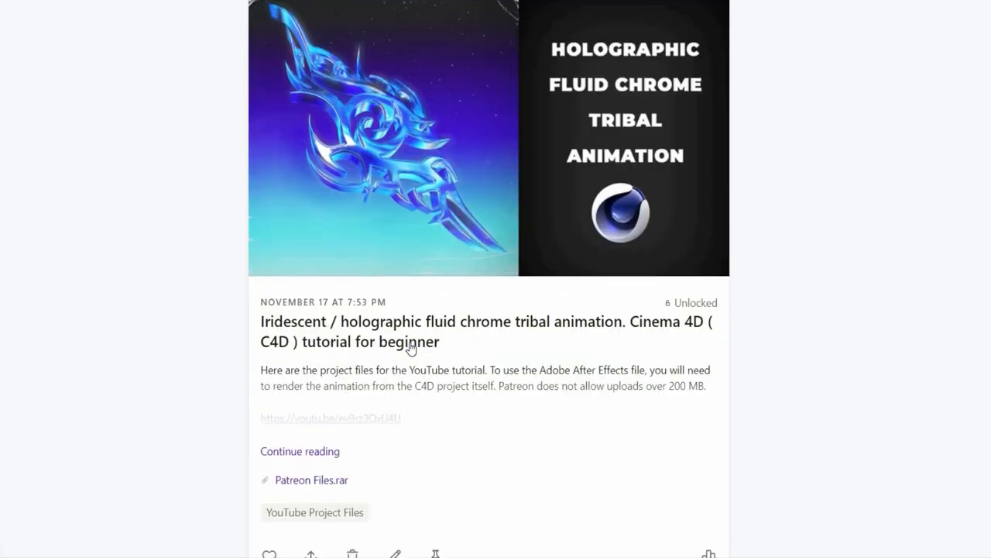
scroll("down", 3)
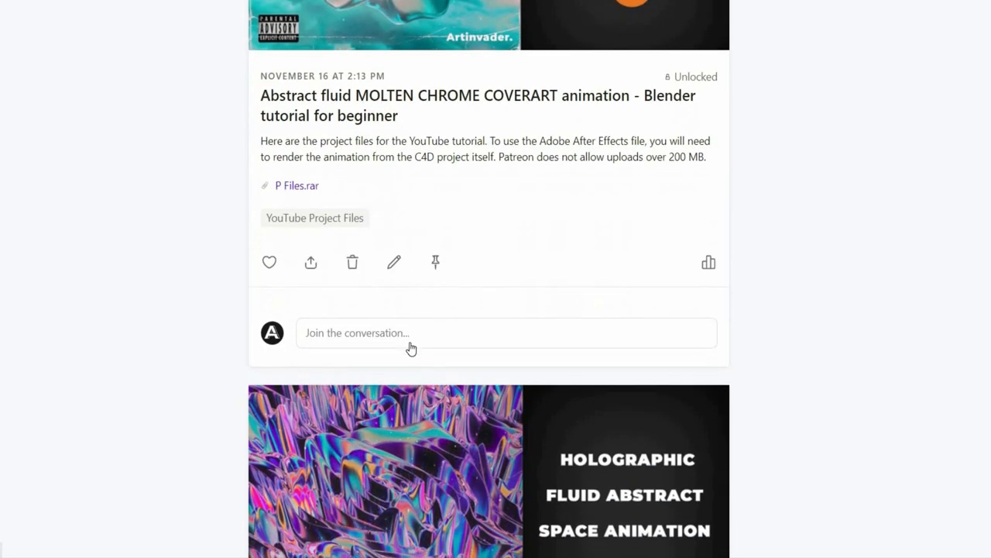
scroll("down", 3)
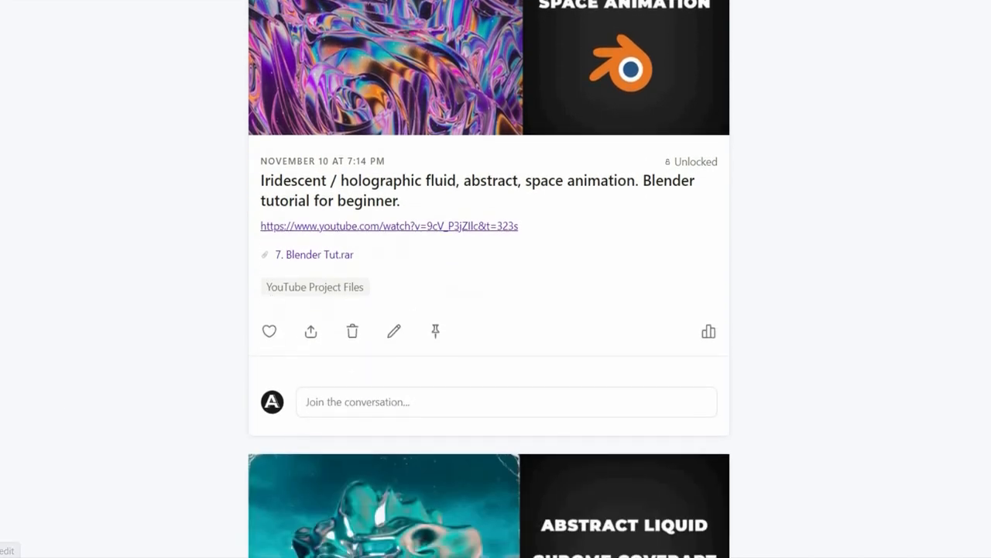
left_click(314, 287)
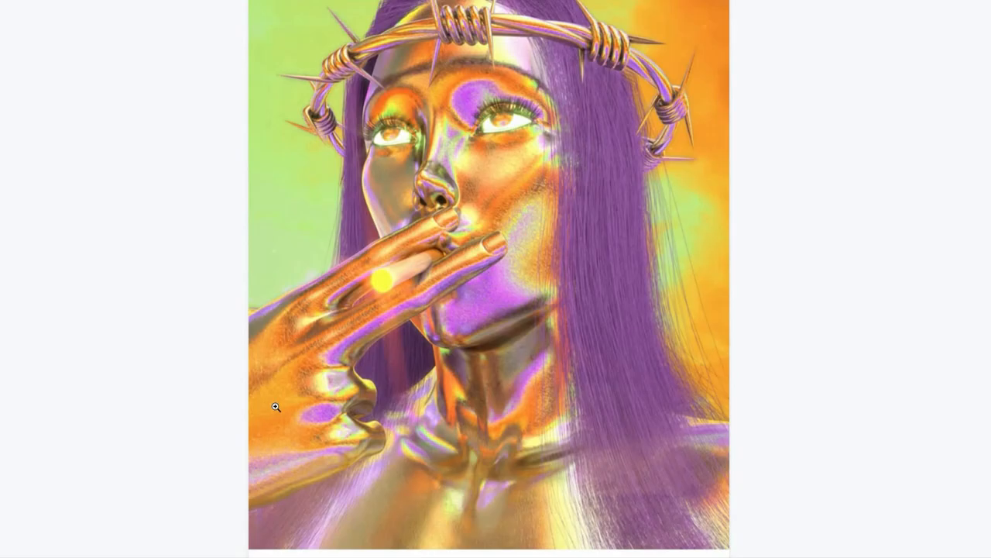
scroll("down", 3)
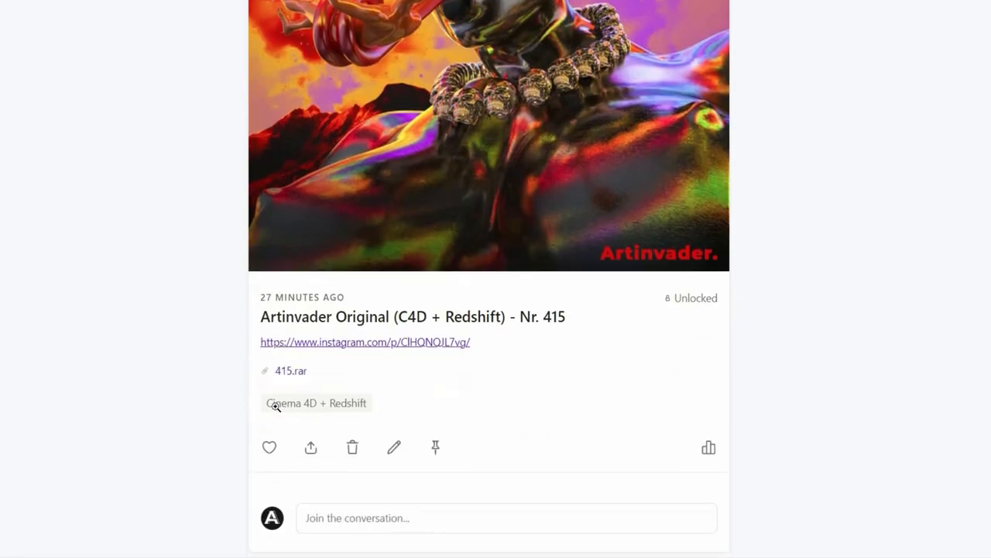
scroll("down", 3)
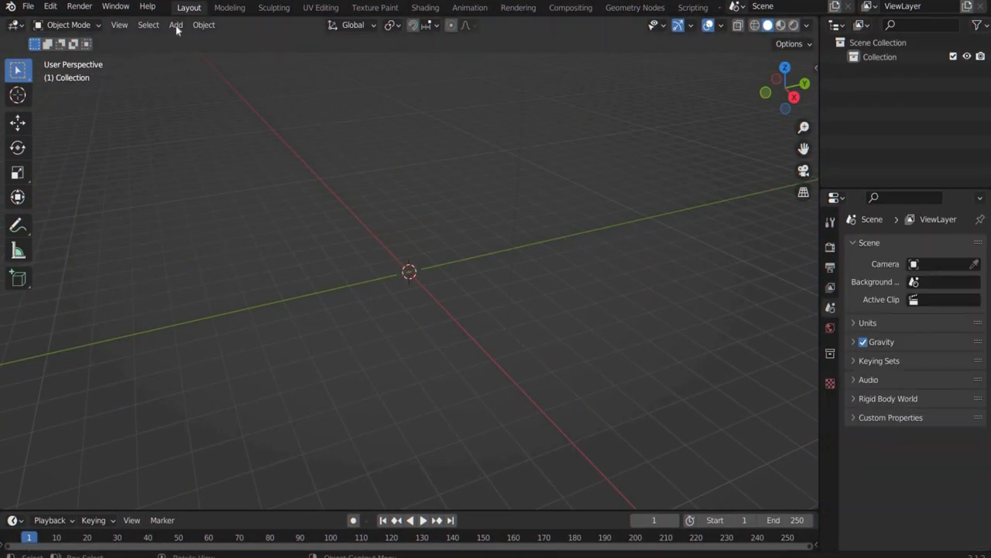
Add a text object and set its X rotation to 90°
left_click(175, 25)
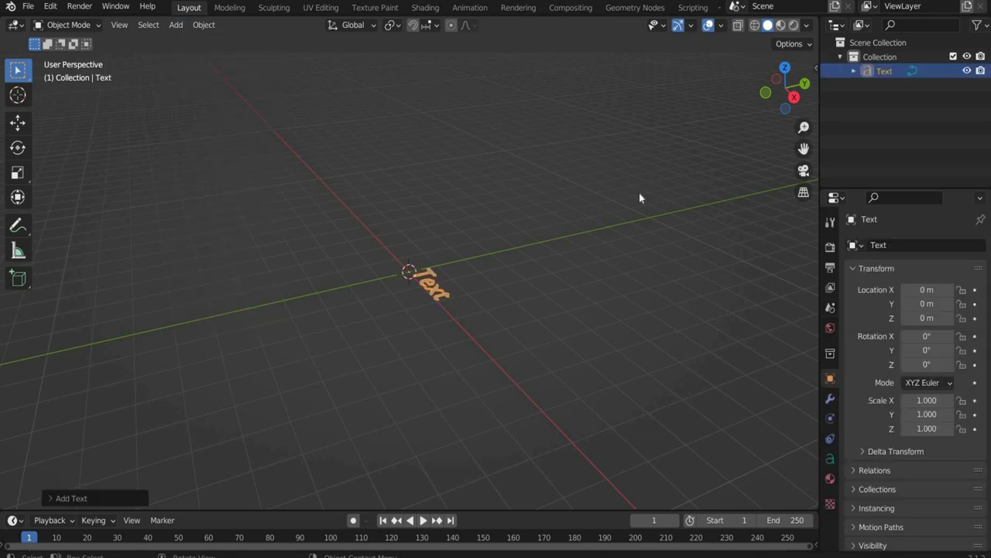
left_click(808, 74)
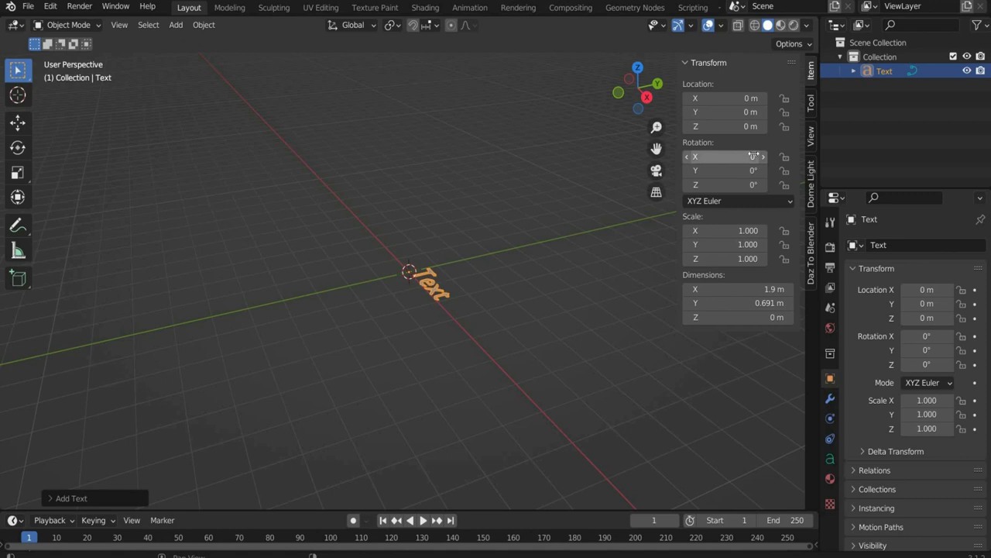
type("90")
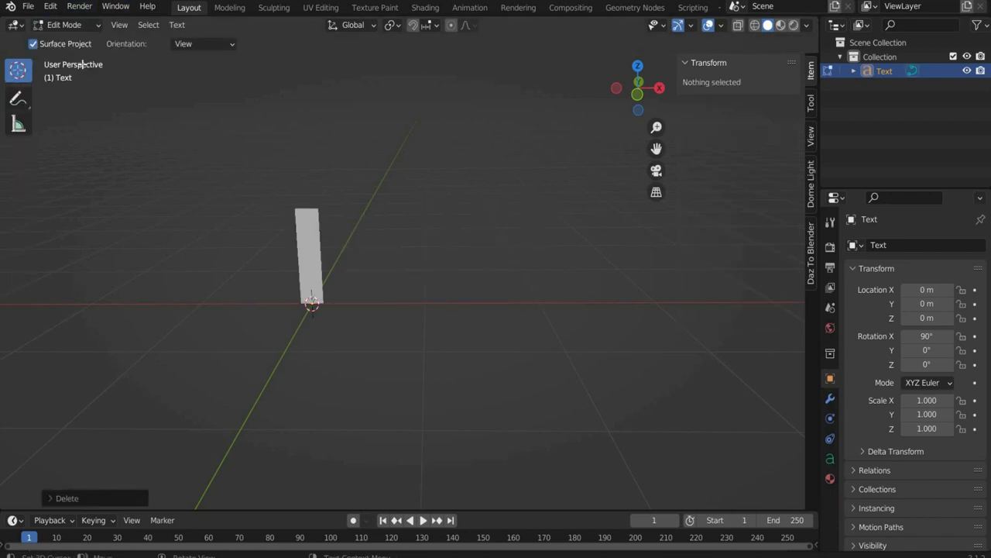
Retype the text as 'PLEASE' and 'STAY' on two lines, centered horizontally
type("PLEASE")
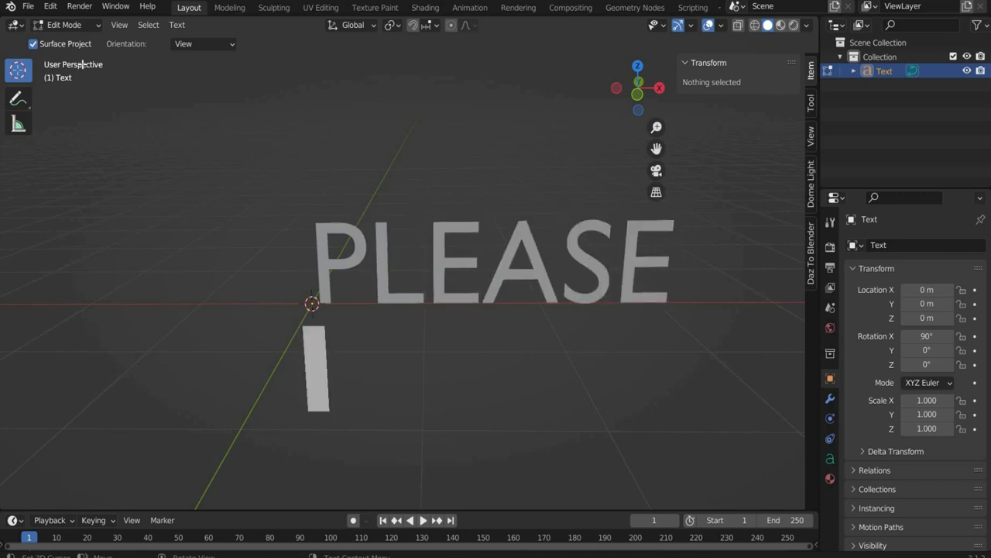
type("STAY")
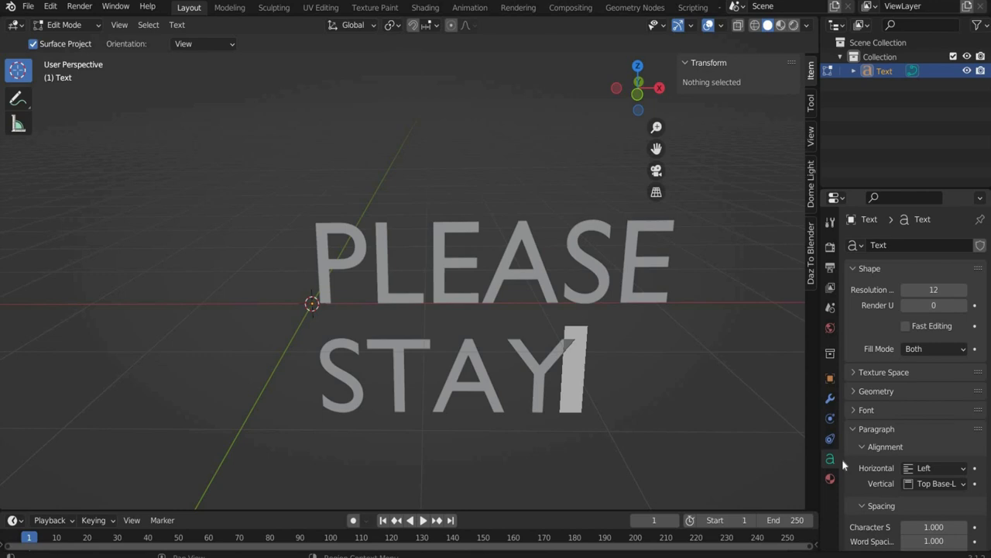
left_click(937, 467)
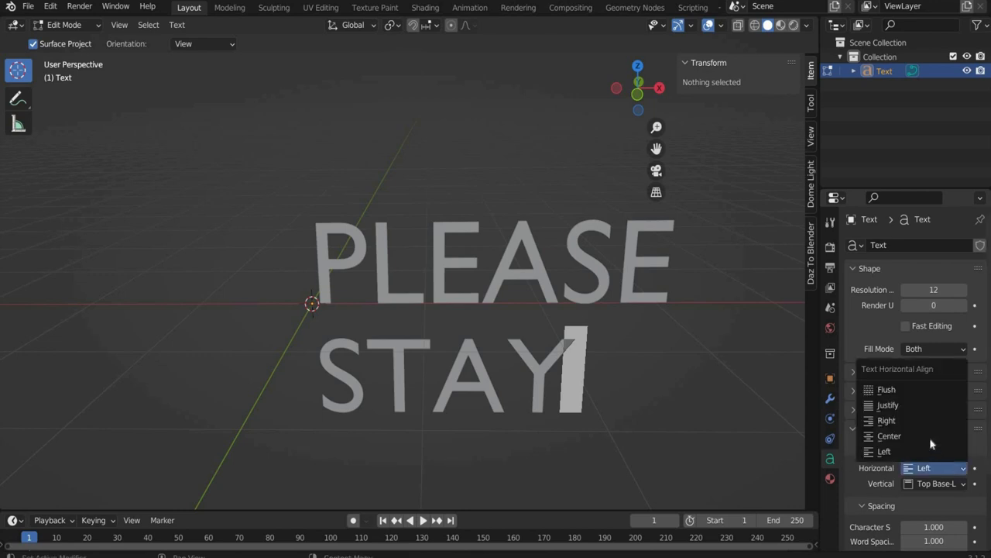
left_click(886, 435)
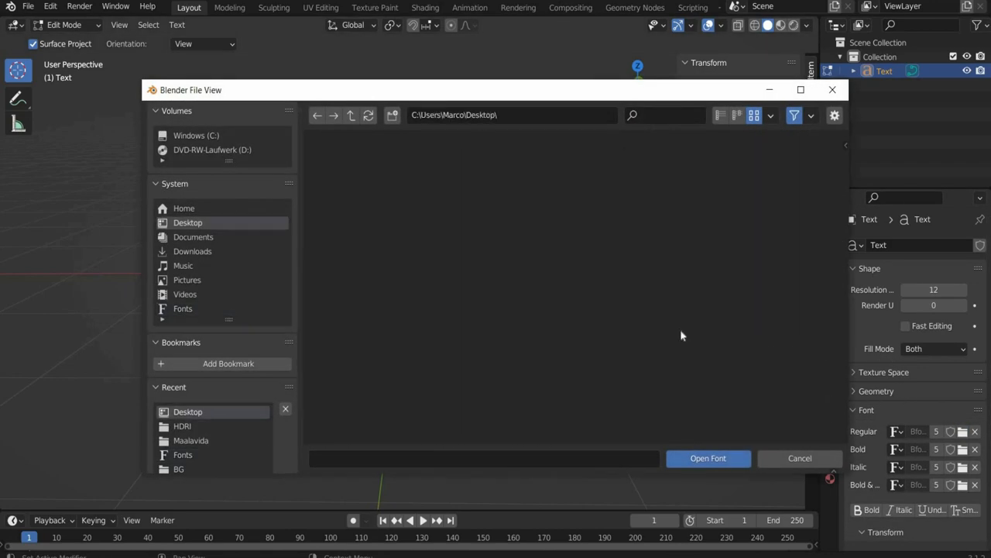
Load the blocky font onto the text, with 1.84 m extrude and 0.02 m bevel
left_click(708, 457)
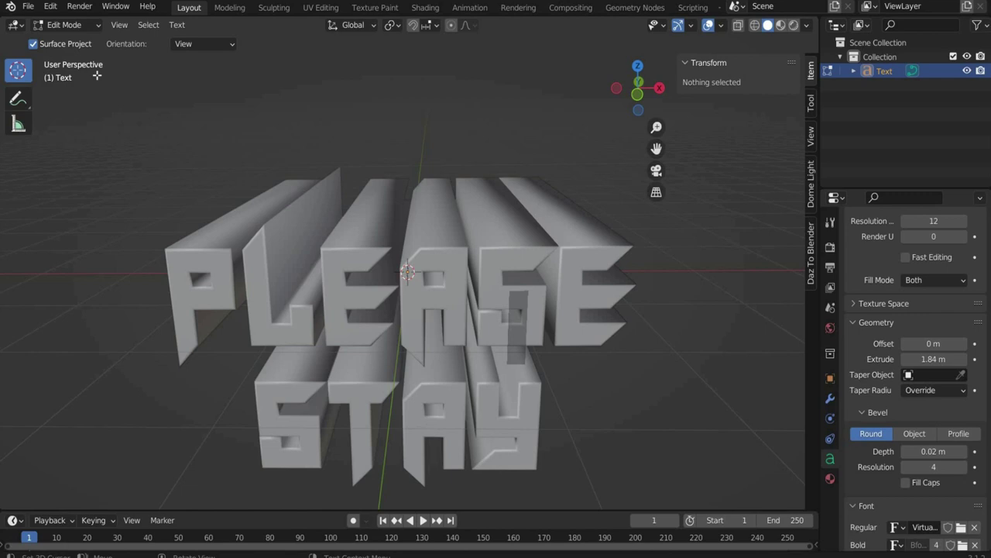
left_click(68, 25)
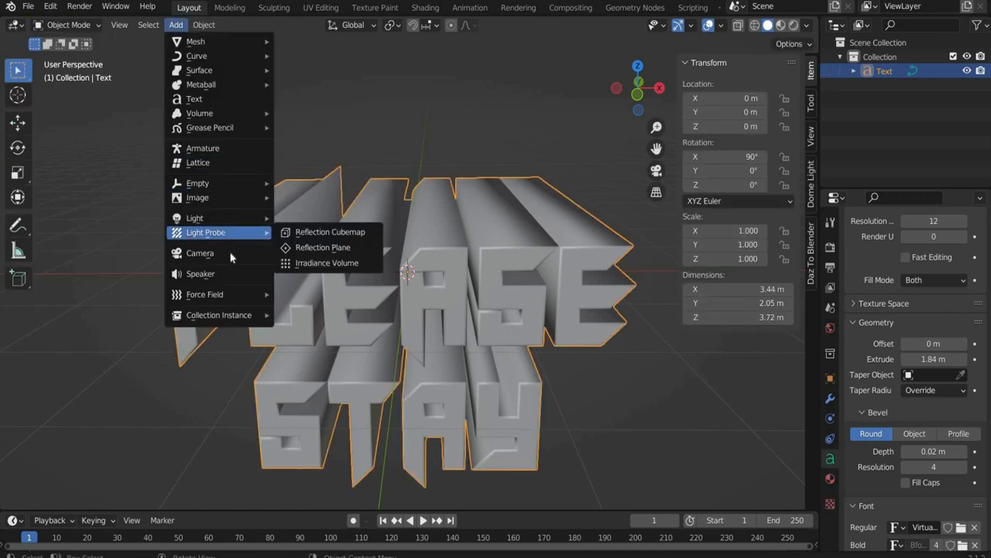
Add a camera in front of the text, view through it, and set resolution X to 1080
left_click(200, 253)
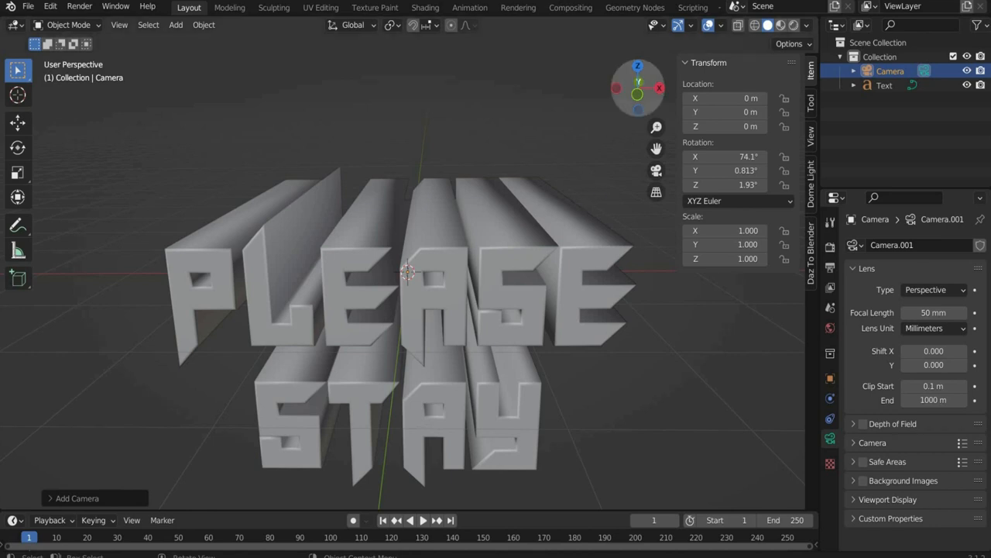
left_click_drag(410, 271, 89, 302)
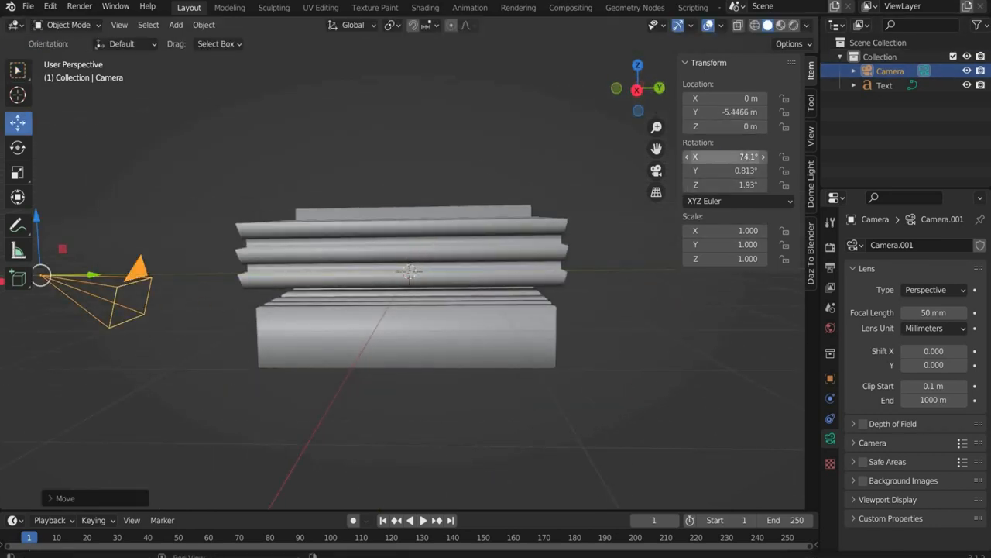
left_click(724, 170)
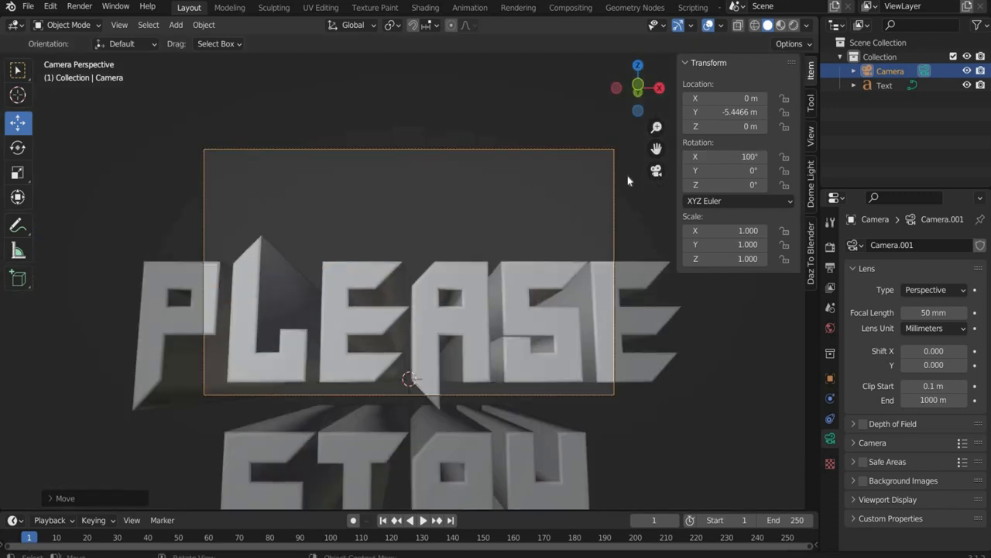
left_click(830, 246)
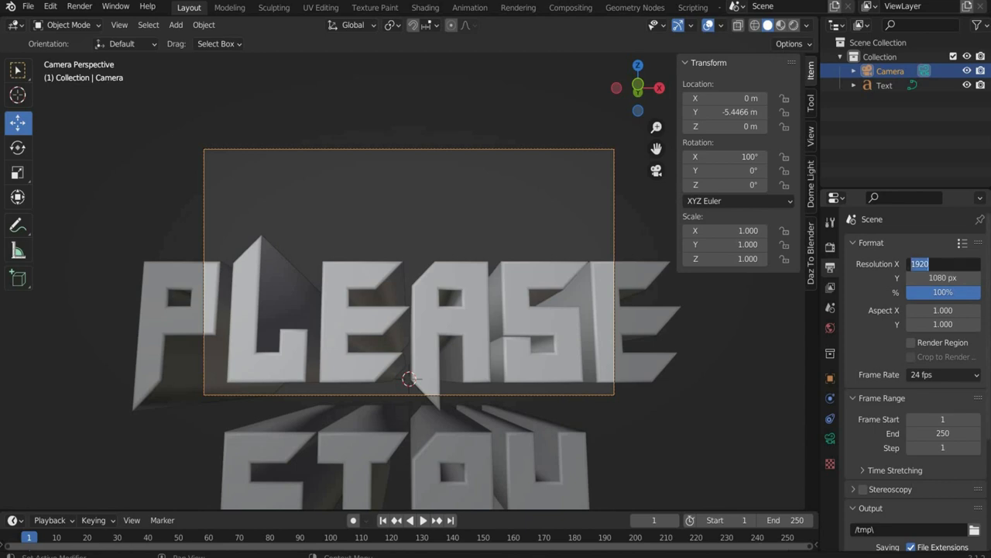
type("1080")
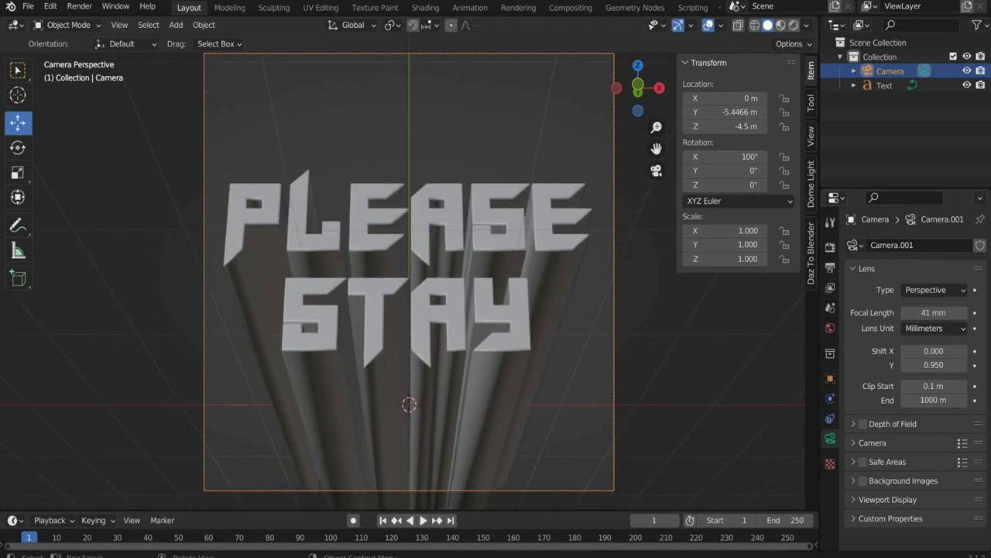
Select the PLEASE STAY text object and convert it to a mesh
left_click(884, 85)
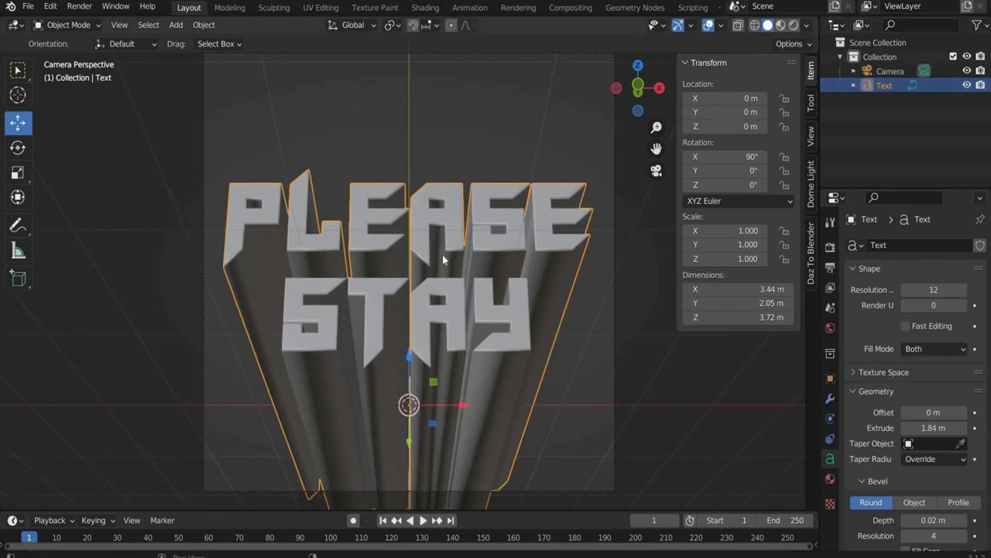
right_click(443, 260)
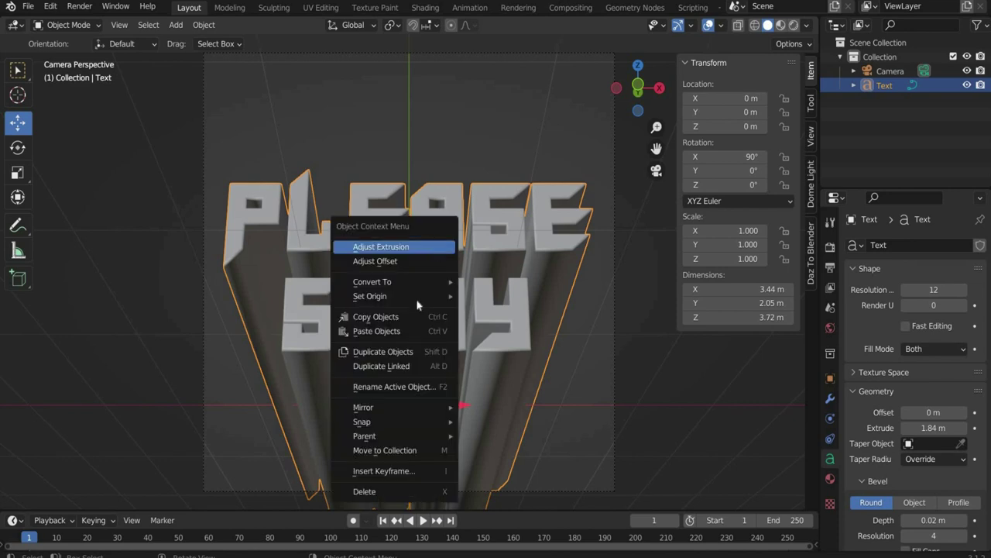
mouse_move(372, 281)
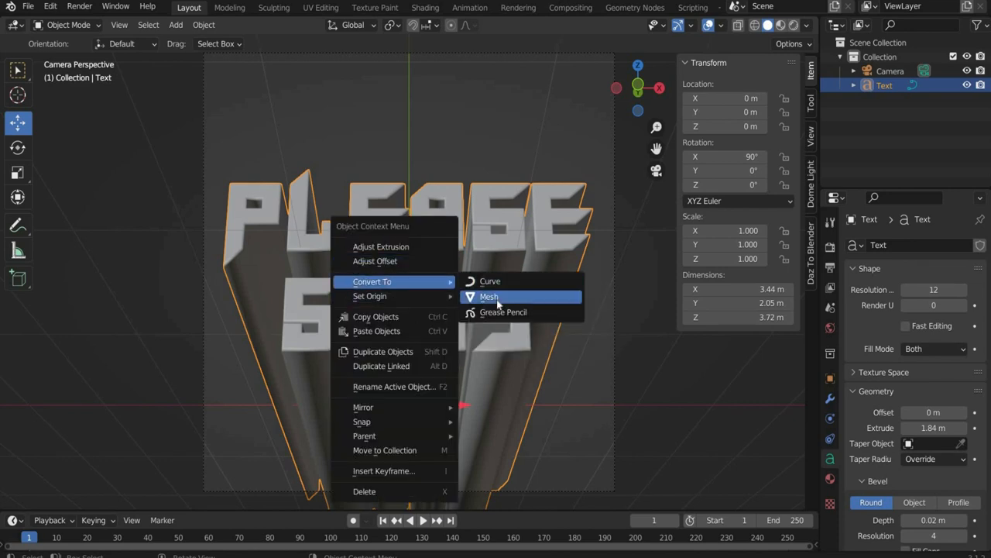
left_click(489, 297)
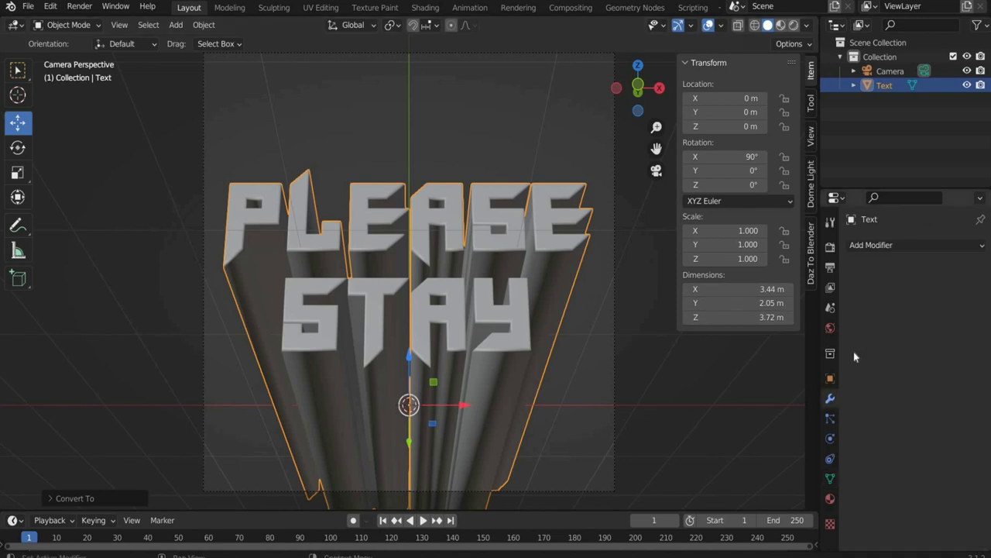
mouse_move(873, 250)
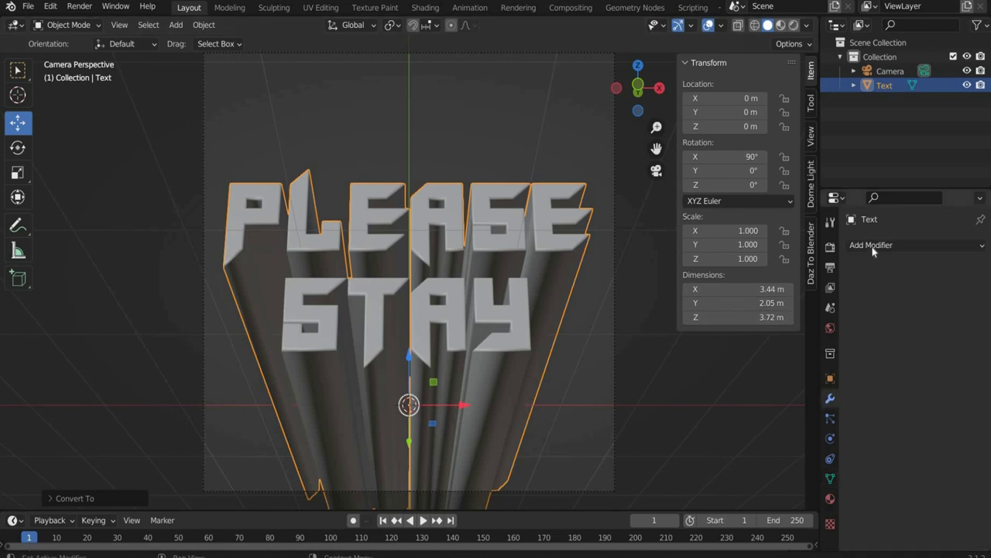
Add a Remesh modifier with a 0.01 m voxel size
left_click(872, 245)
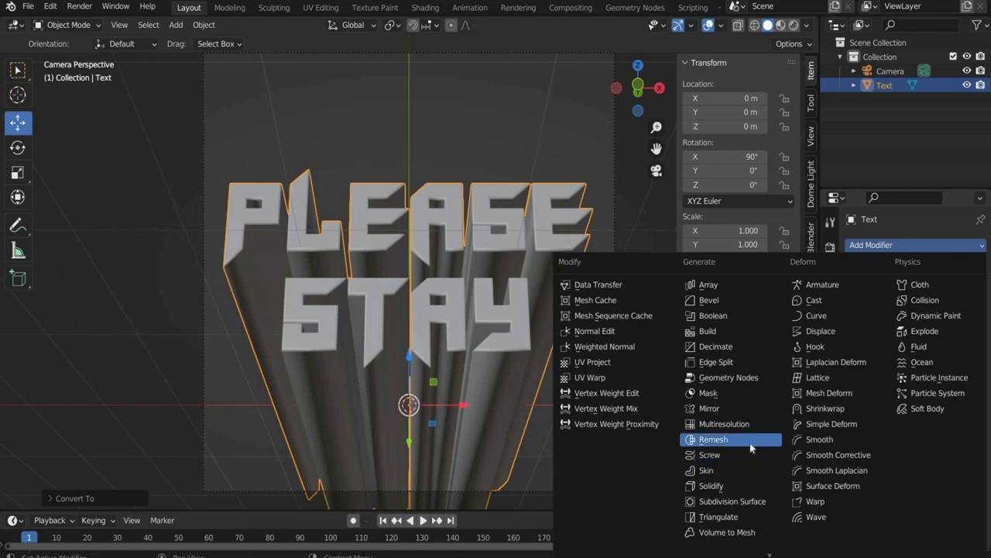
left_click(713, 440)
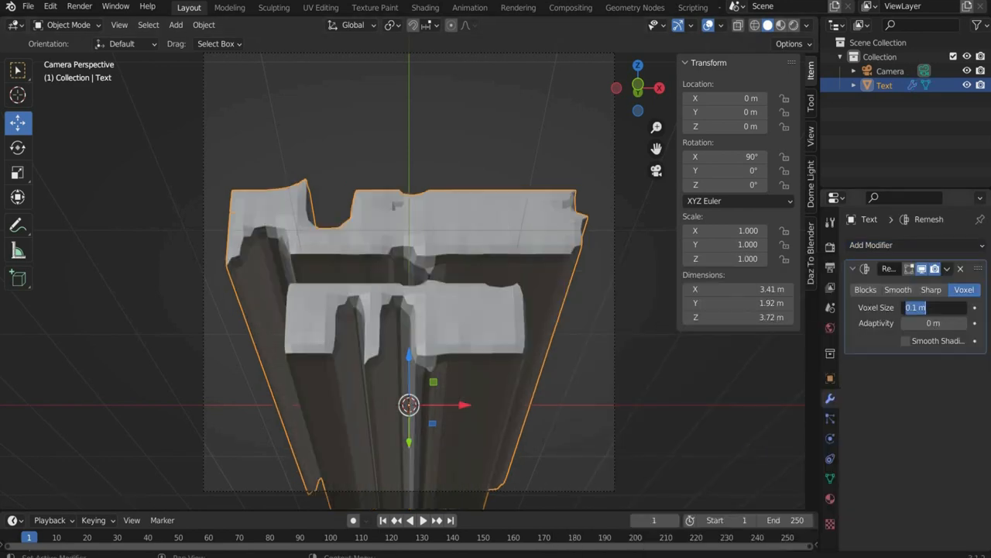
type("0.01")
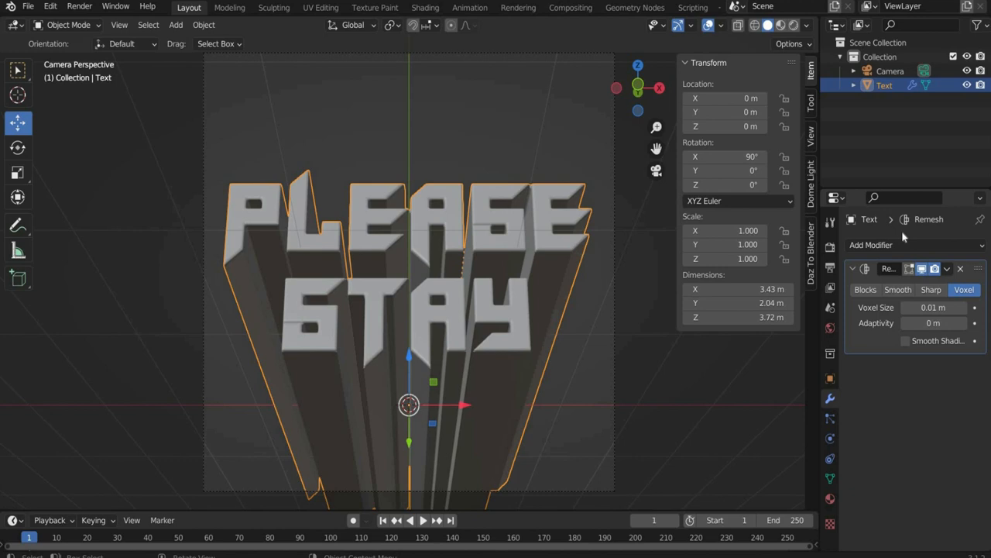
Add a Displace modifier pushing along Z with strength 0.05
left_click(882, 245)
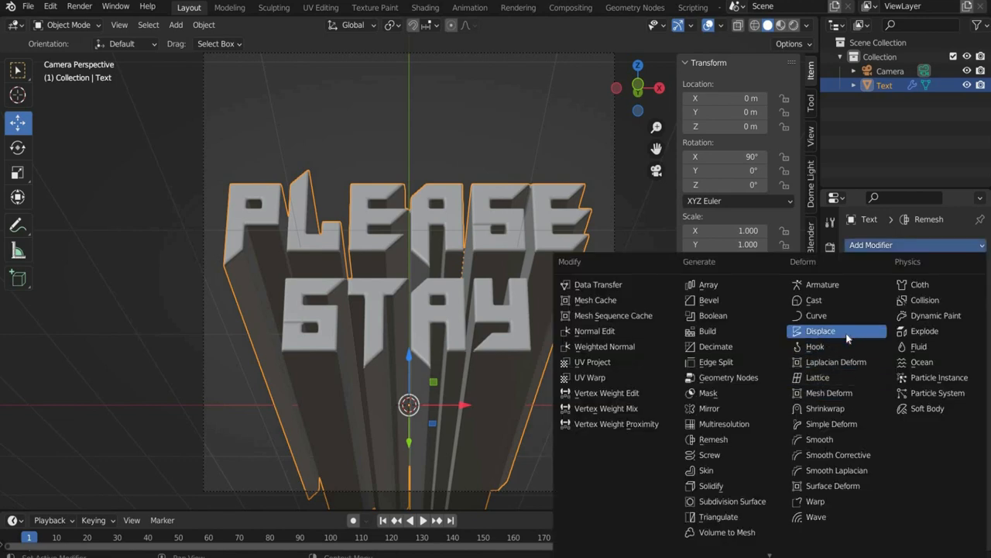
left_click(814, 331)
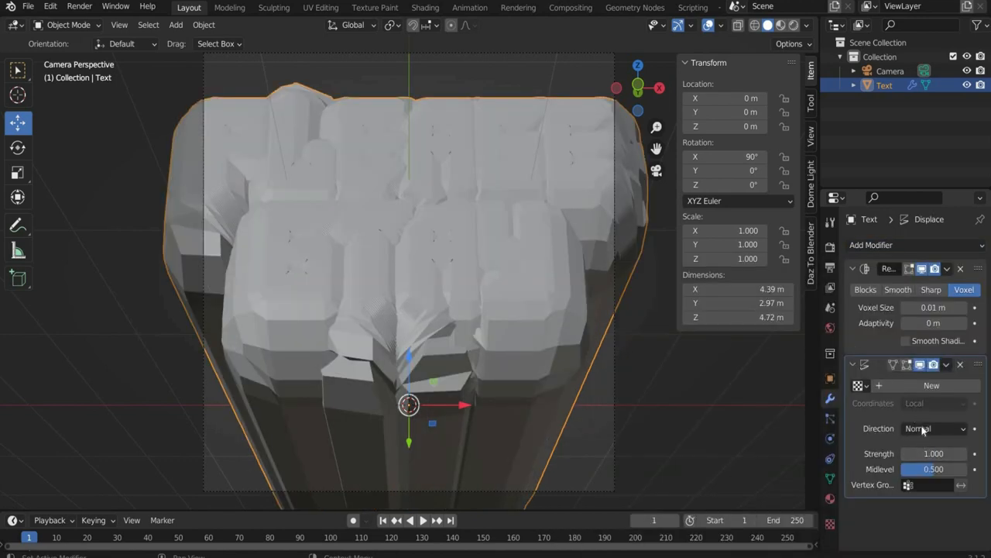
left_click(931, 429)
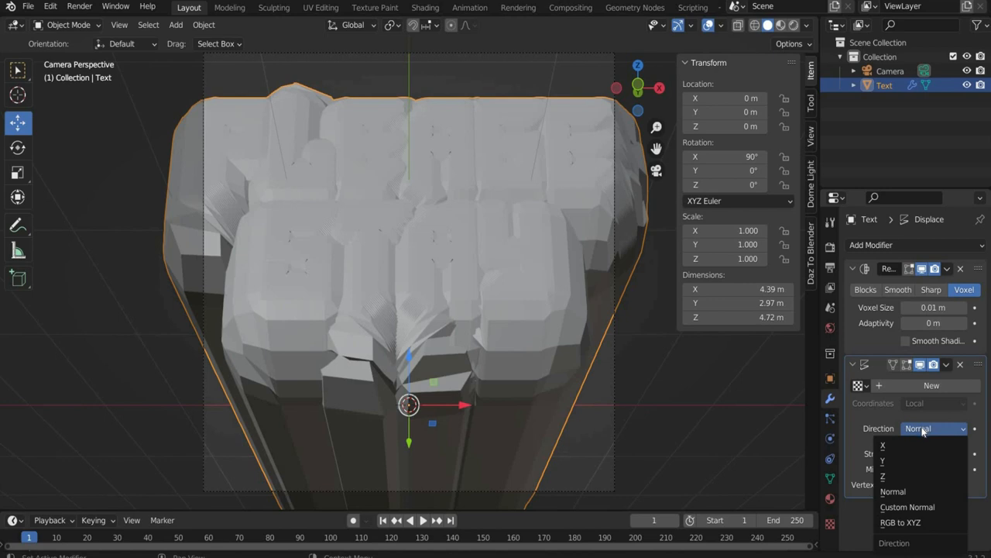
left_click(888, 477)
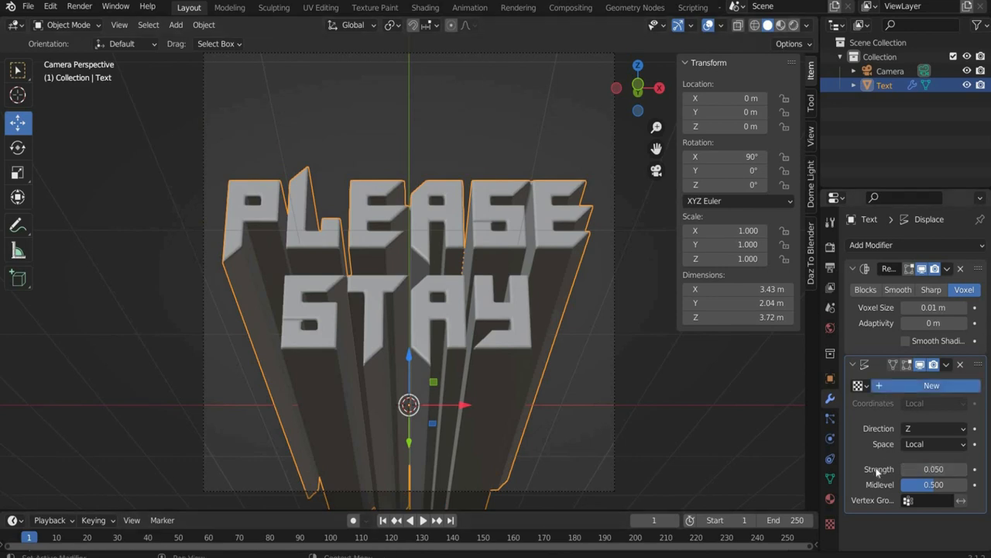
Give the Displace modifier a new Wood texture using the Ring Noise pattern
left_click(933, 385)
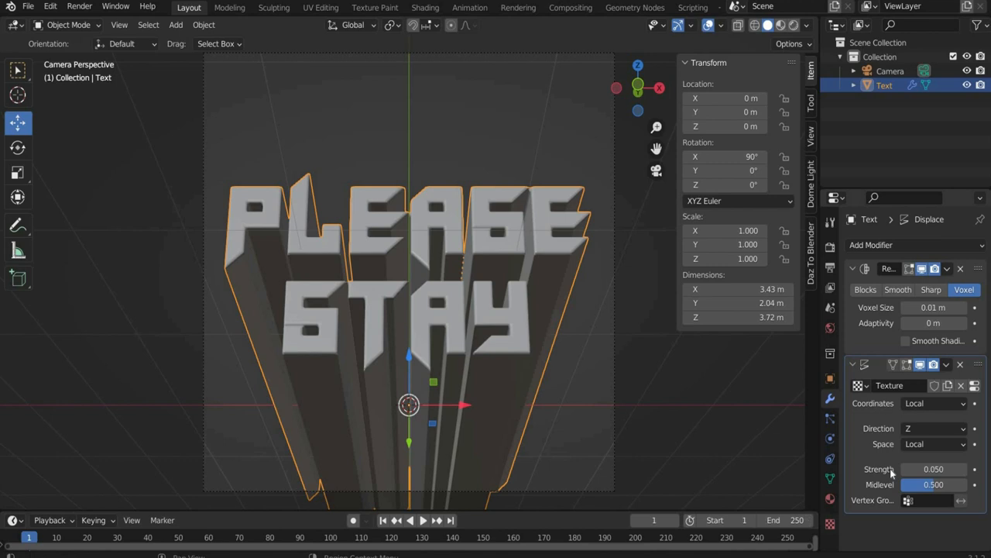
left_click(929, 286)
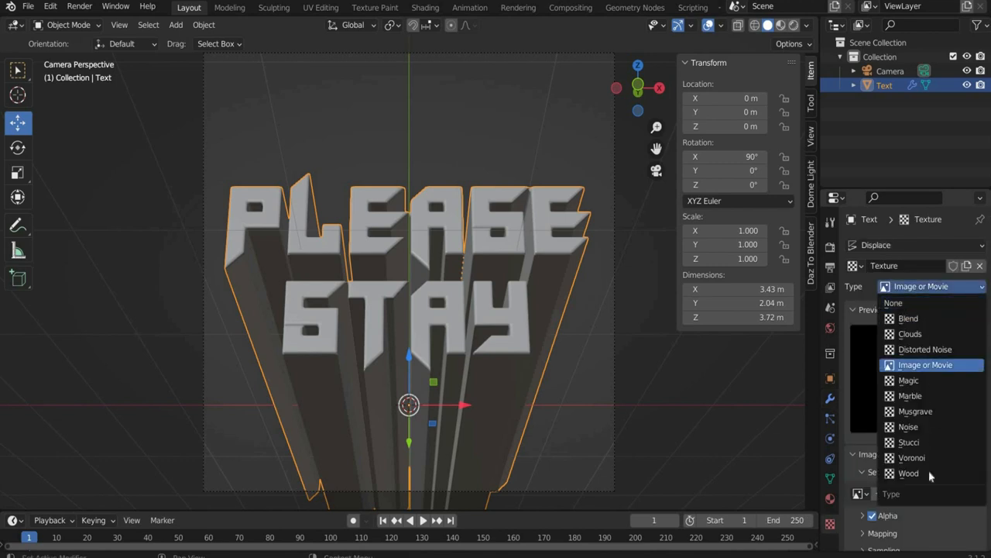
left_click(906, 473)
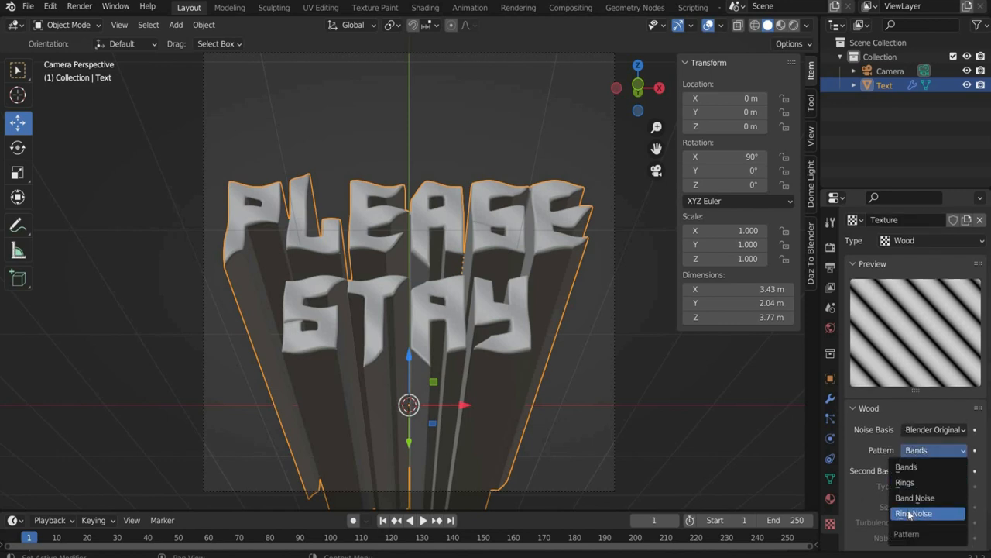
left_click(926, 513)
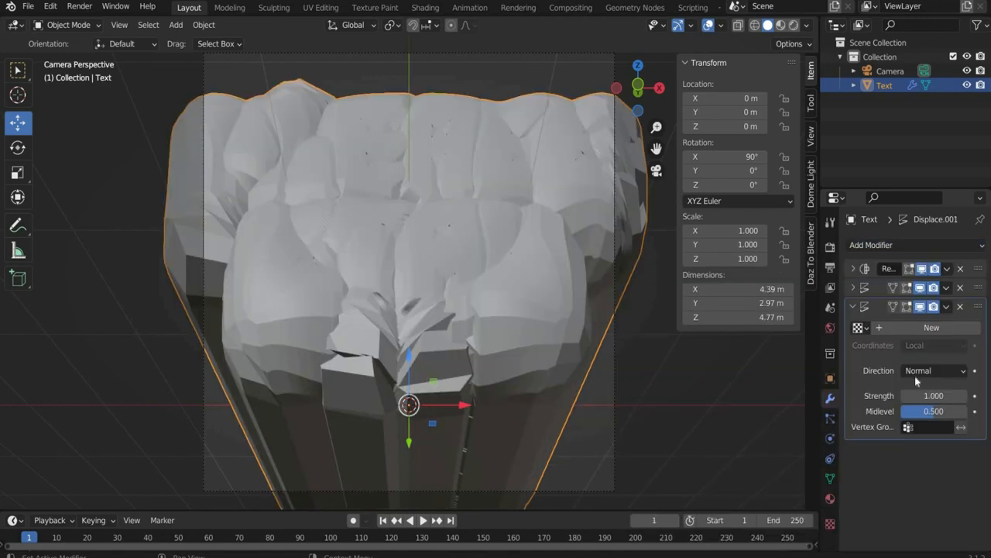
Set the second Displace modifier to the X direction with strength 0.1
left_click(933, 371)
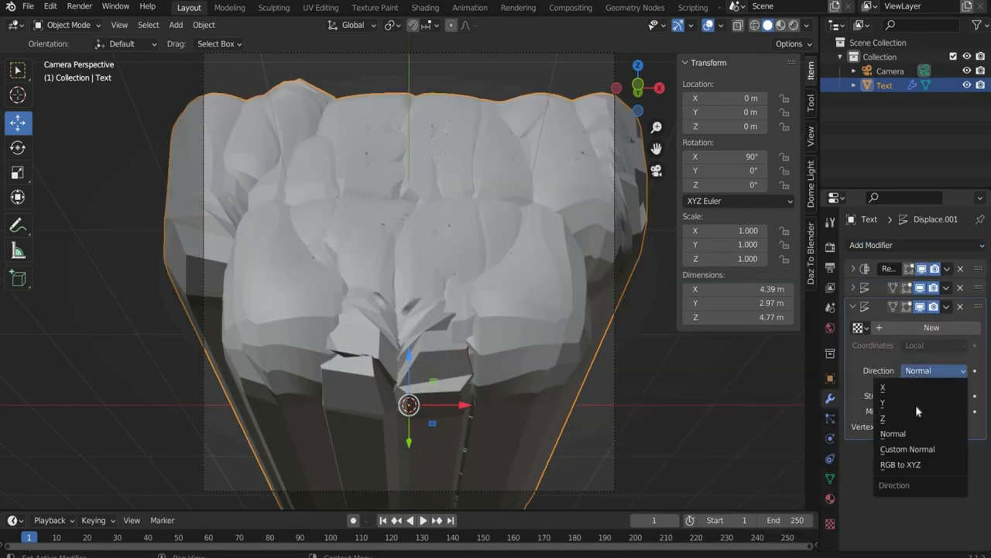
left_click(881, 387)
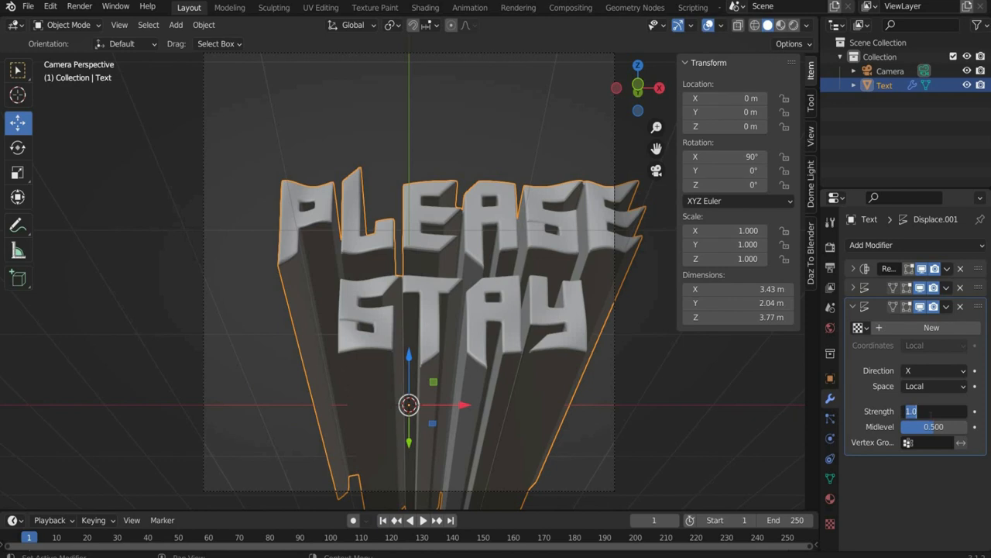
type("0.1")
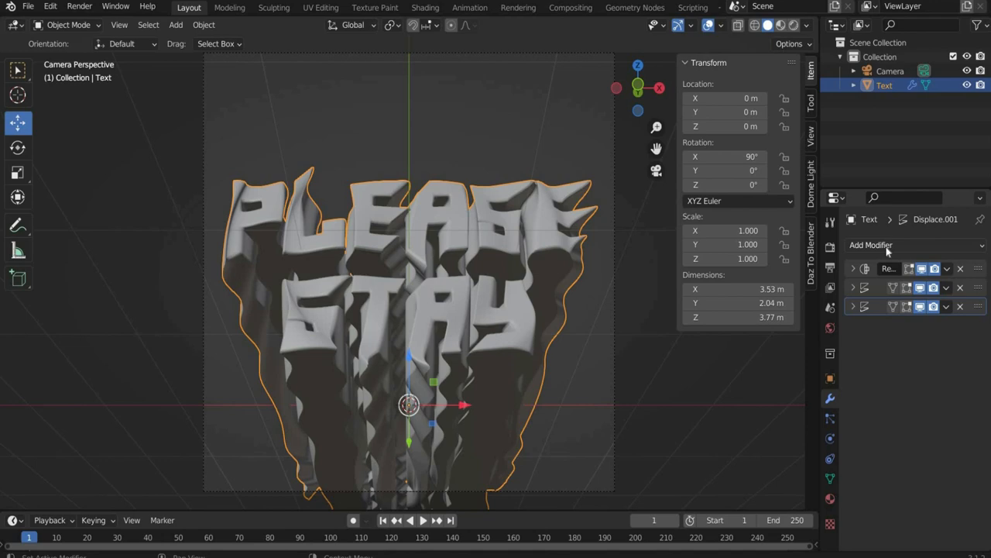
Add a third Displace modifier along Y with strength 0.015
left_click(887, 244)
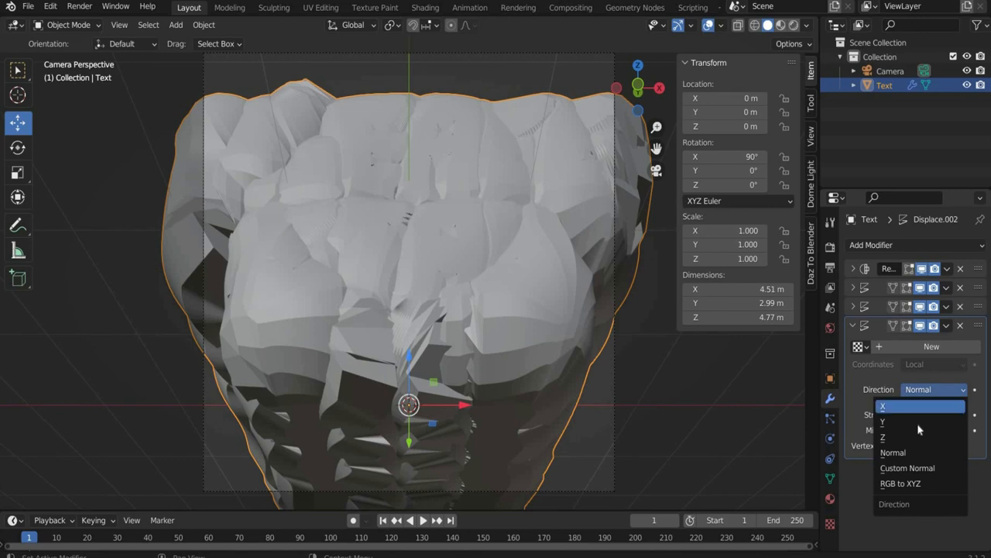
left_click(883, 421)
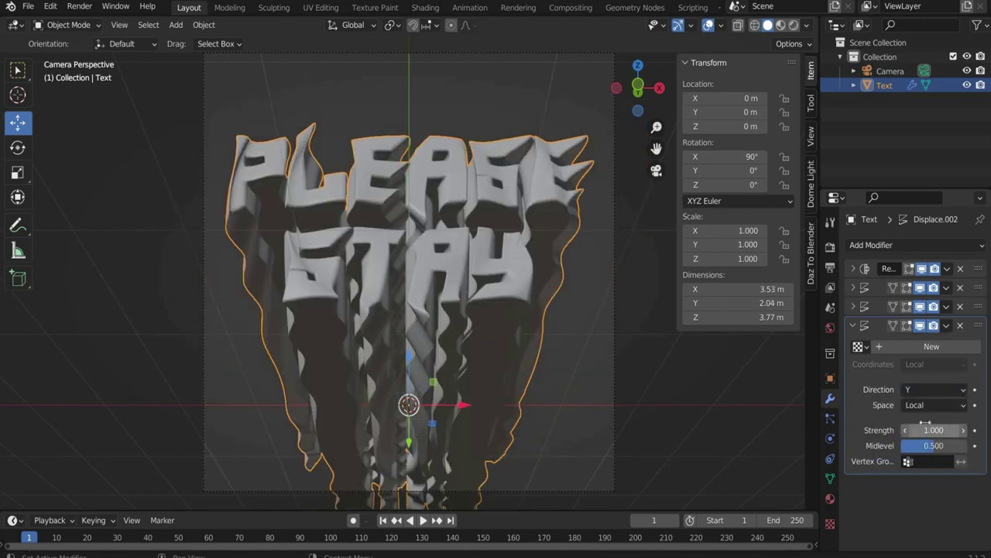
left_click(927, 429)
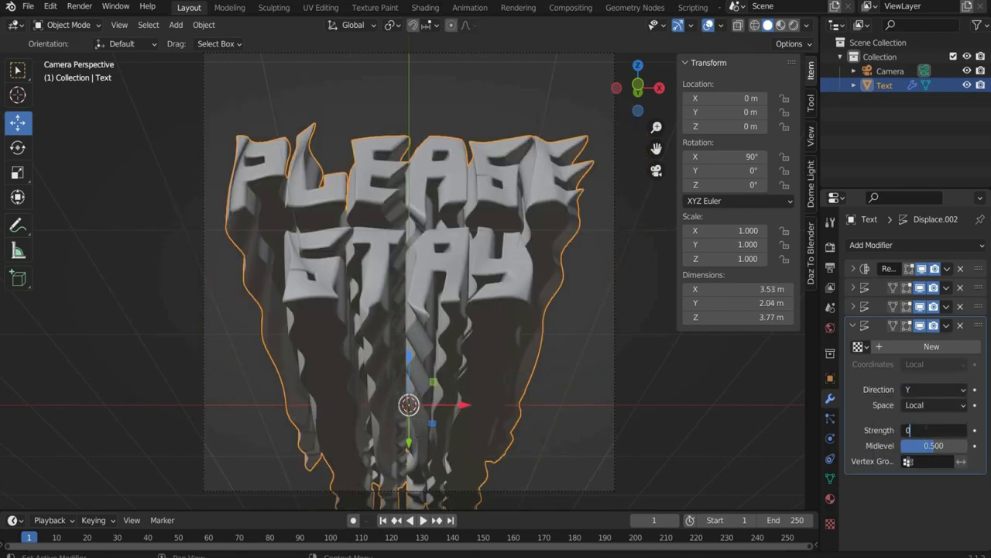
type("0.015")
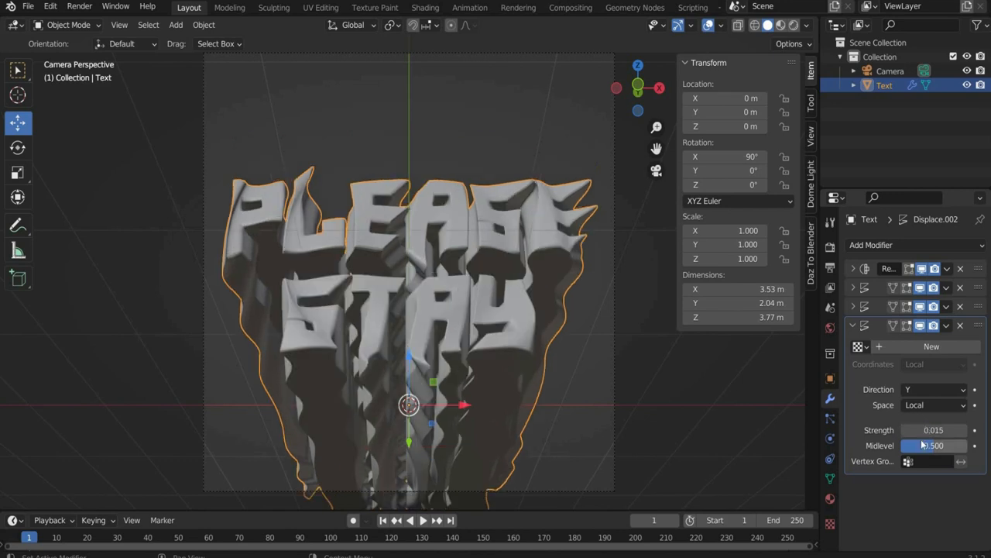
left_click_drag(934, 445, 902, 444)
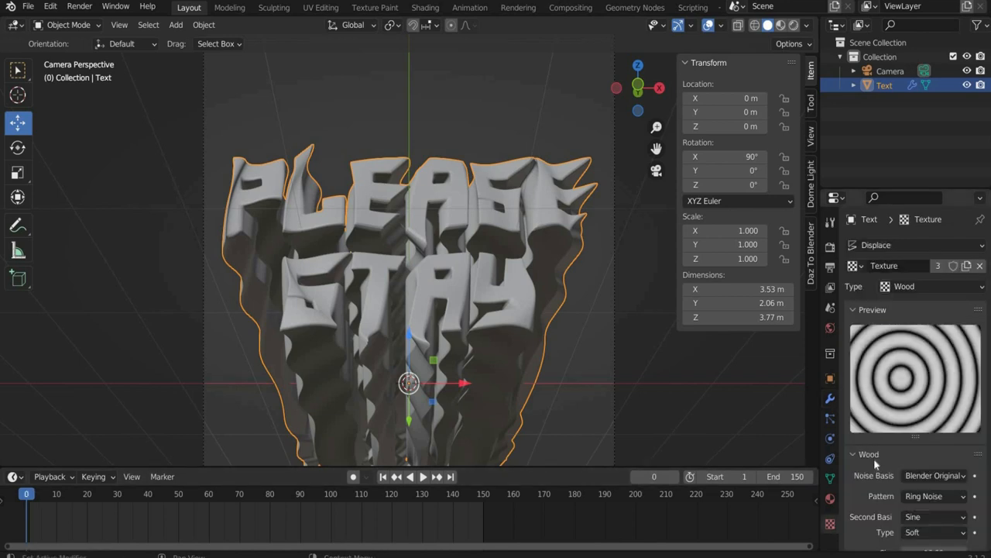
Keyframe wood texture turbulence, reaching 50 at frame 150, and show the animation curves
scroll("down", 3)
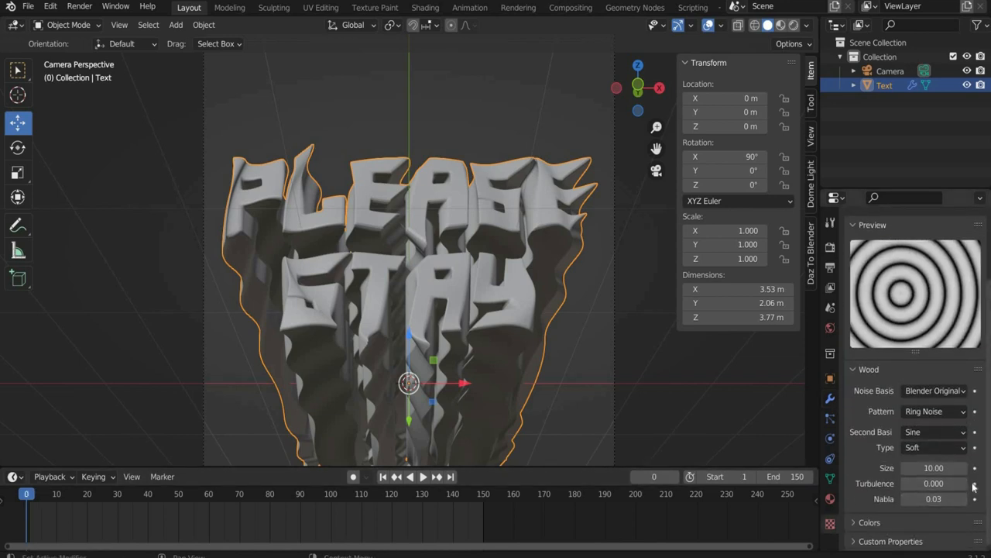
left_click(935, 483)
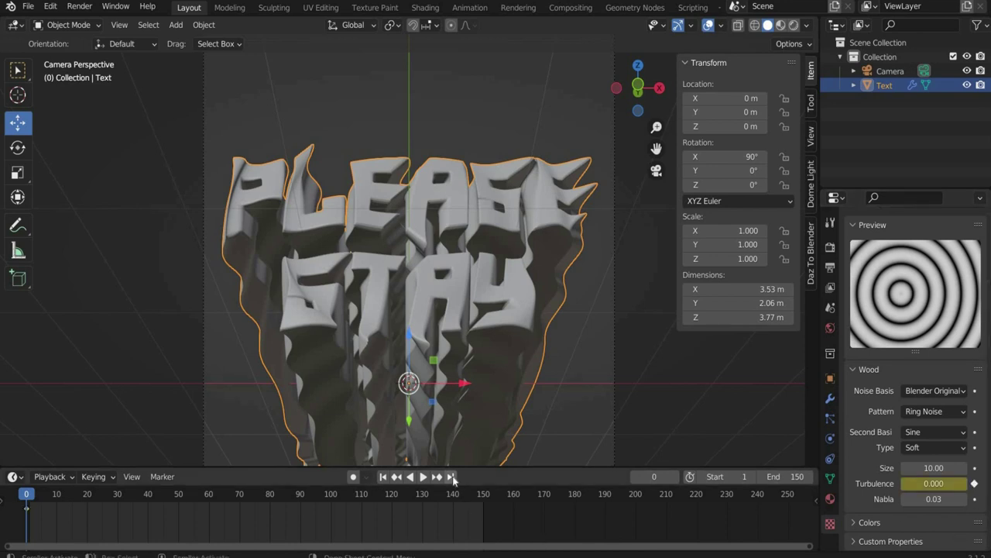
left_click(452, 476)
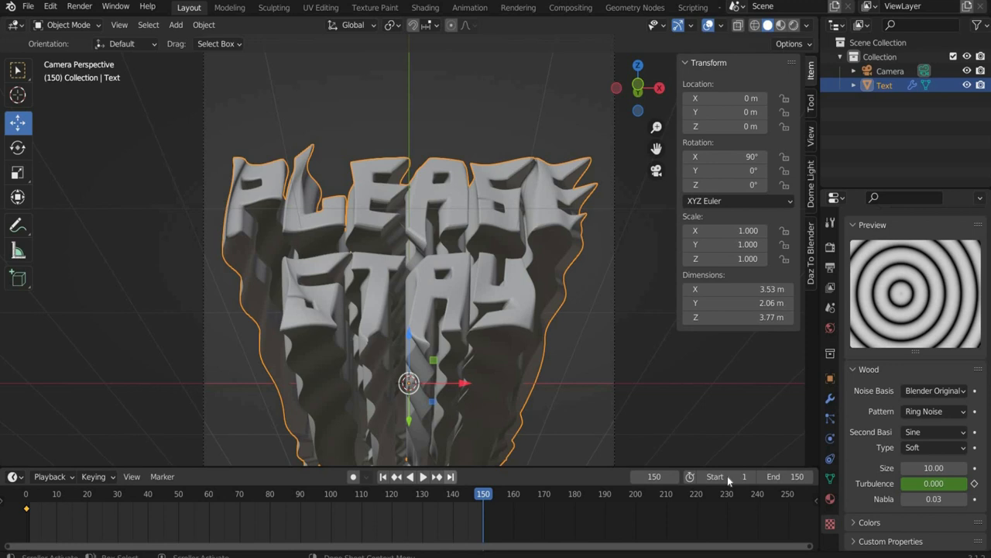
left_click(934, 480)
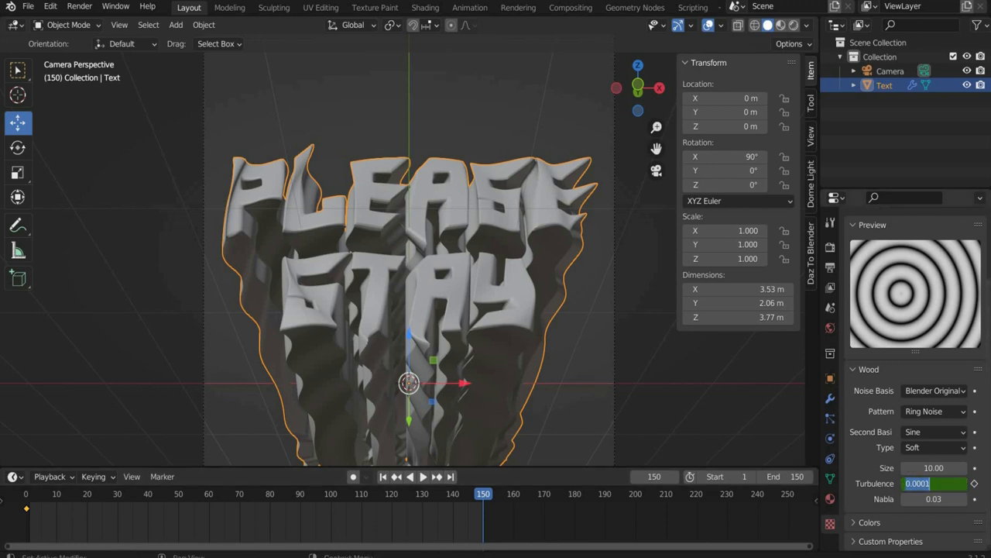
type("50")
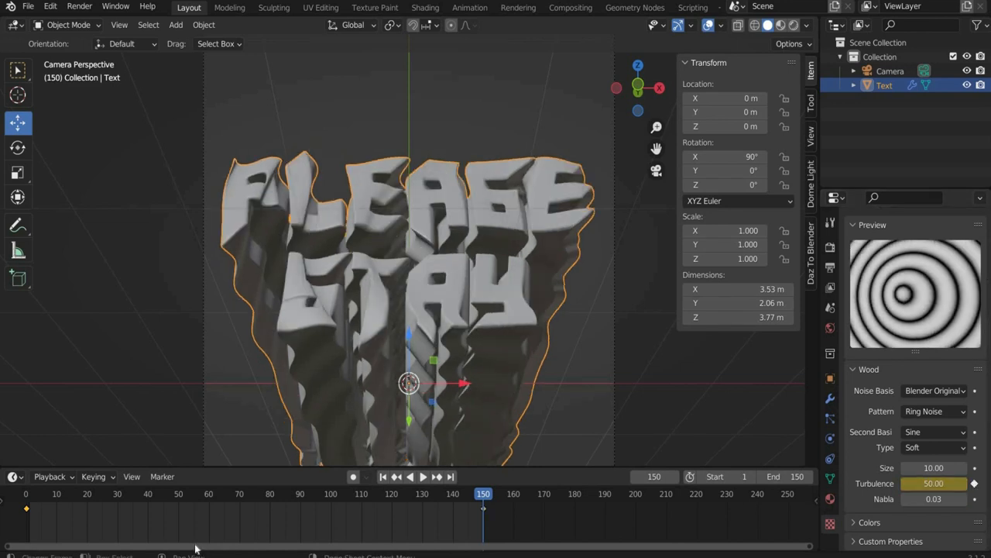
left_click(10, 475)
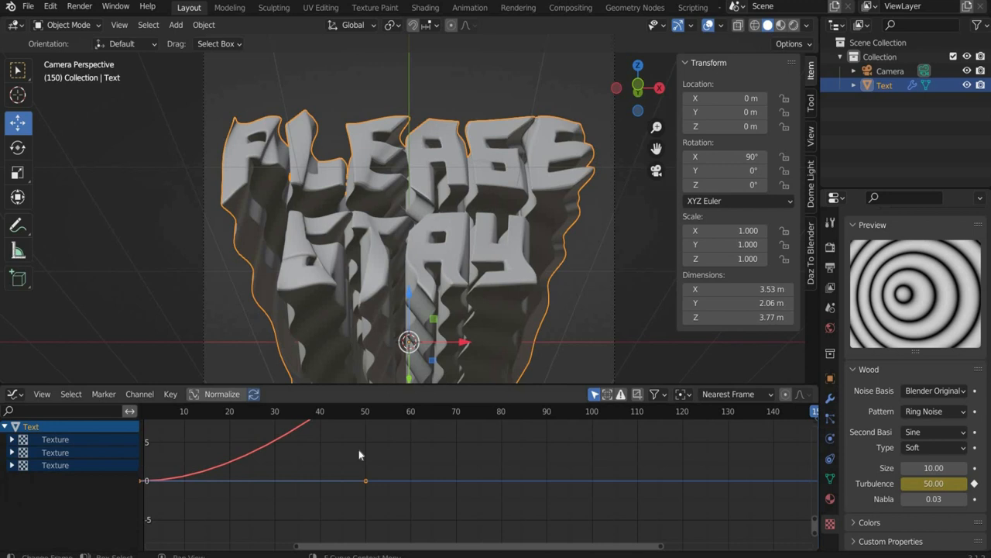
mouse_move(221, 455)
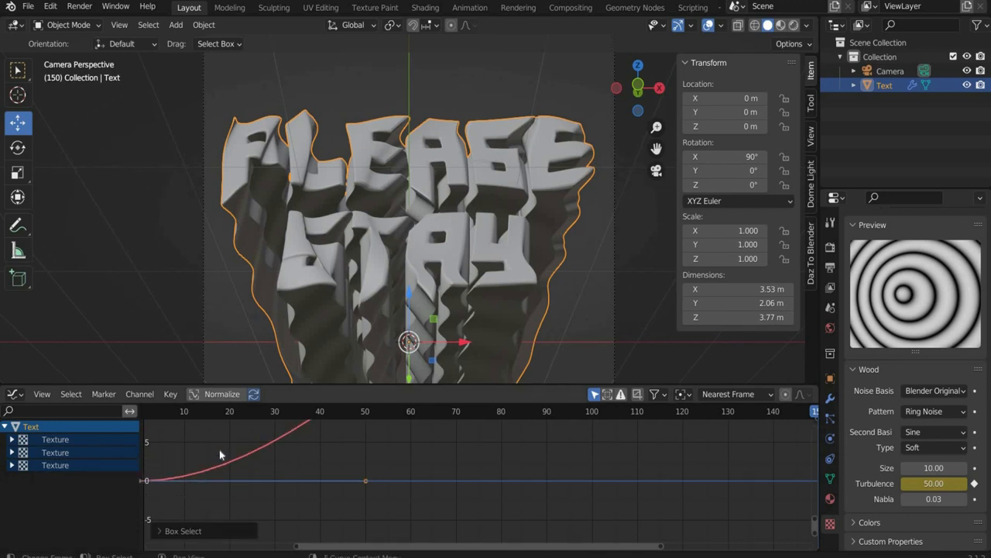
Switch the selected turbulence keyframes to Linear interpolation
left_click(170, 394)
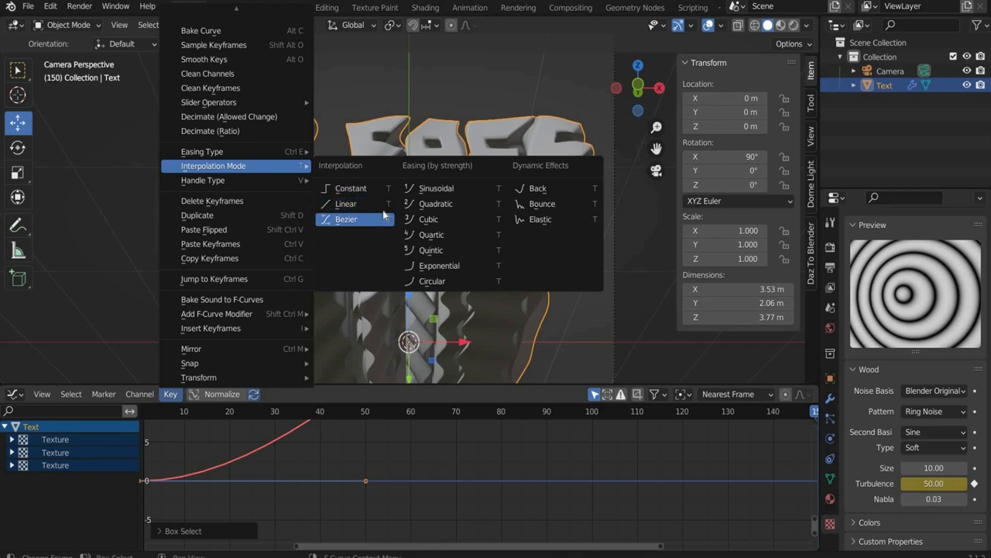
left_click(344, 203)
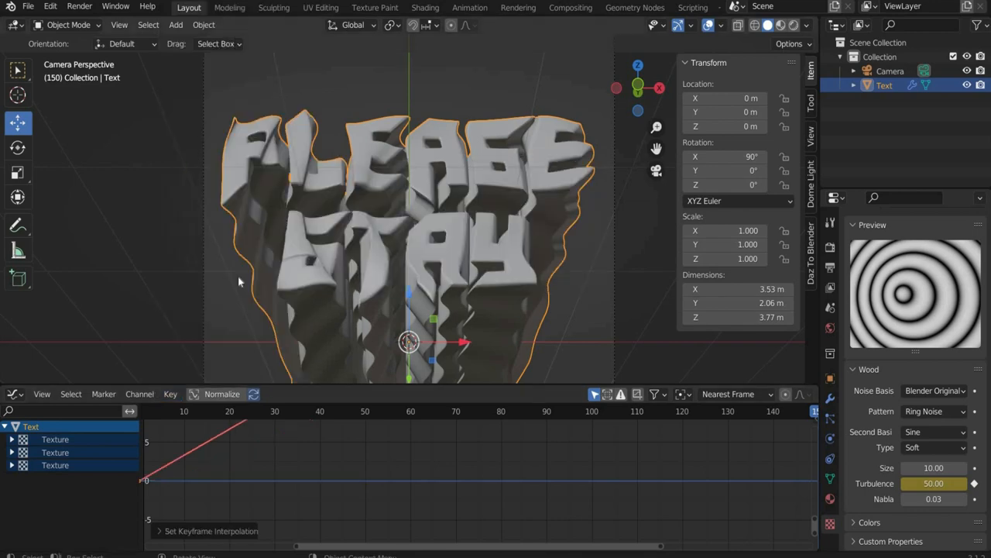
mouse_move(39, 390)
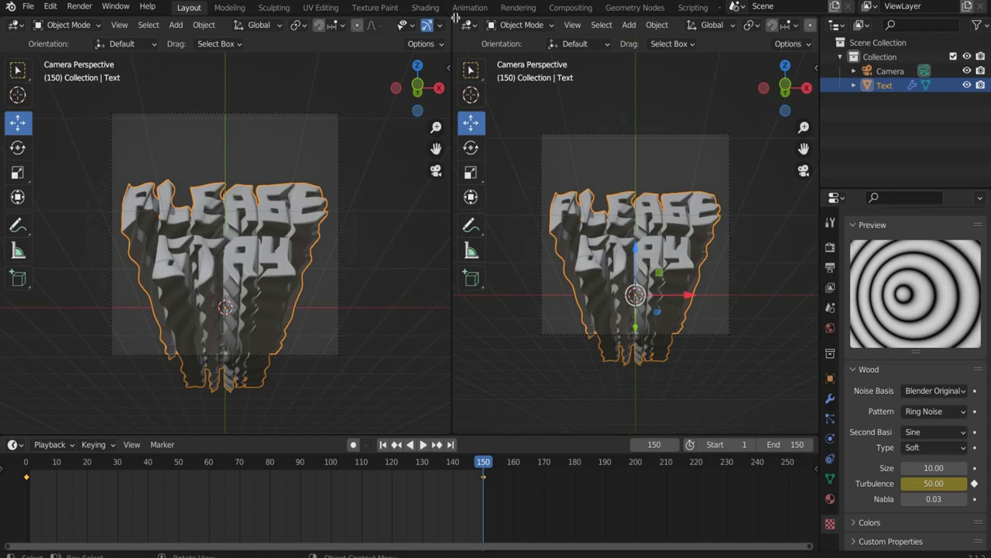
Turn the second editor area into a Shader Editor showing the world nodes
left_click(471, 24)
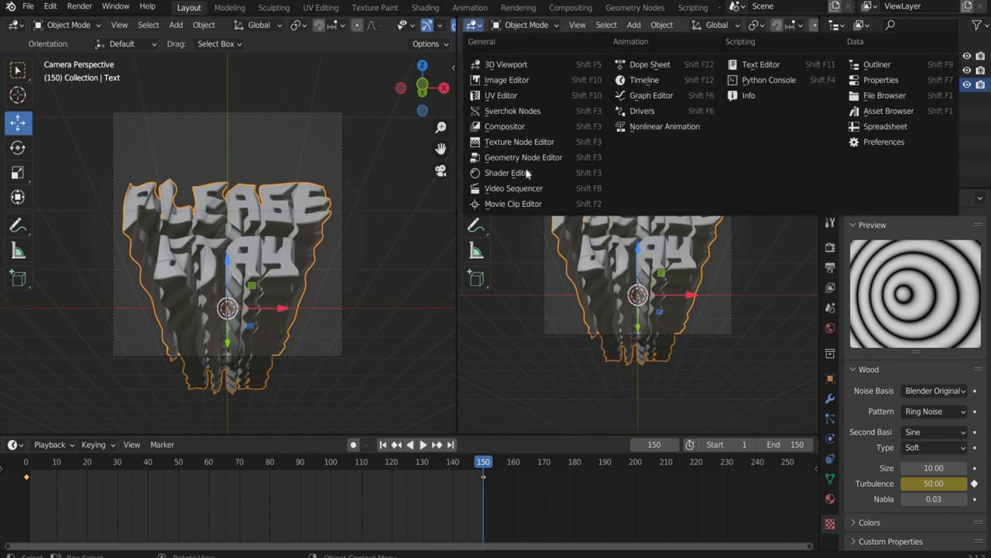
left_click(504, 172)
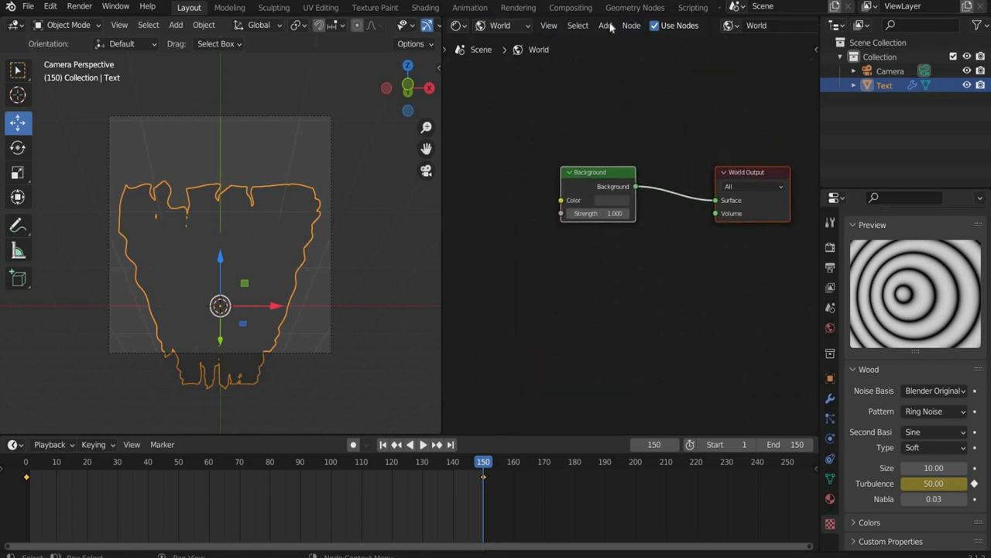
Add an Environment Texture node, load 11.jpg, and change its projection to mirror ball
left_click(607, 25)
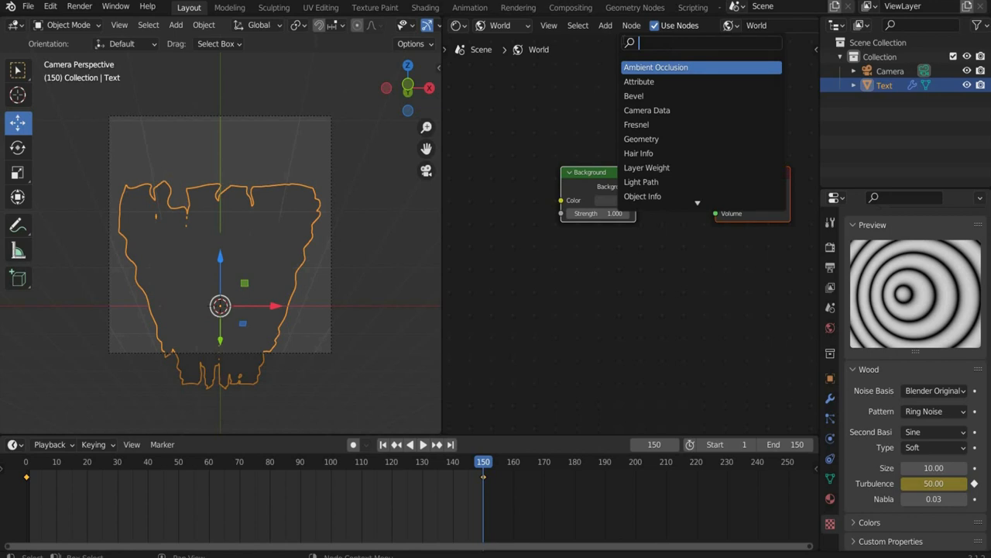
type("envio")
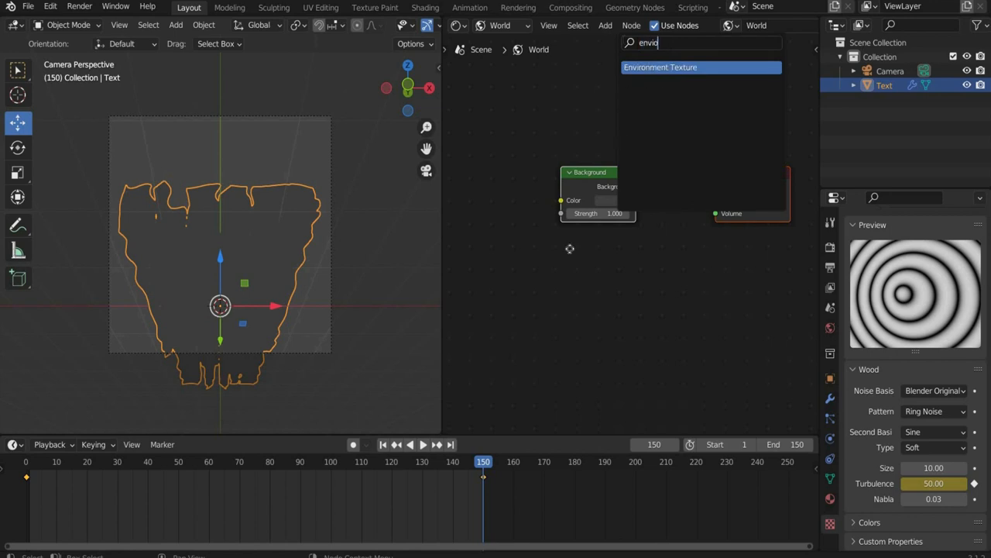
left_click(679, 67)
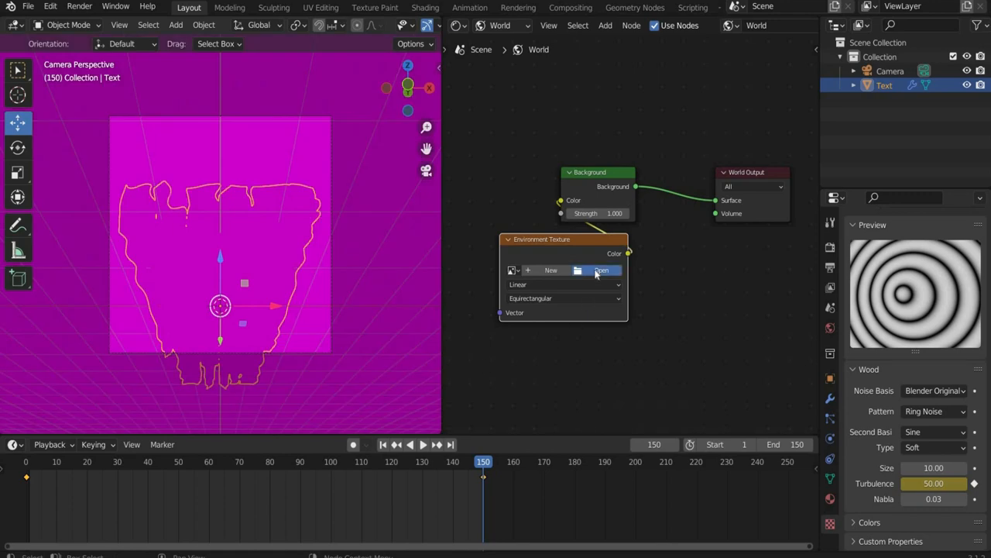
left_click(602, 270)
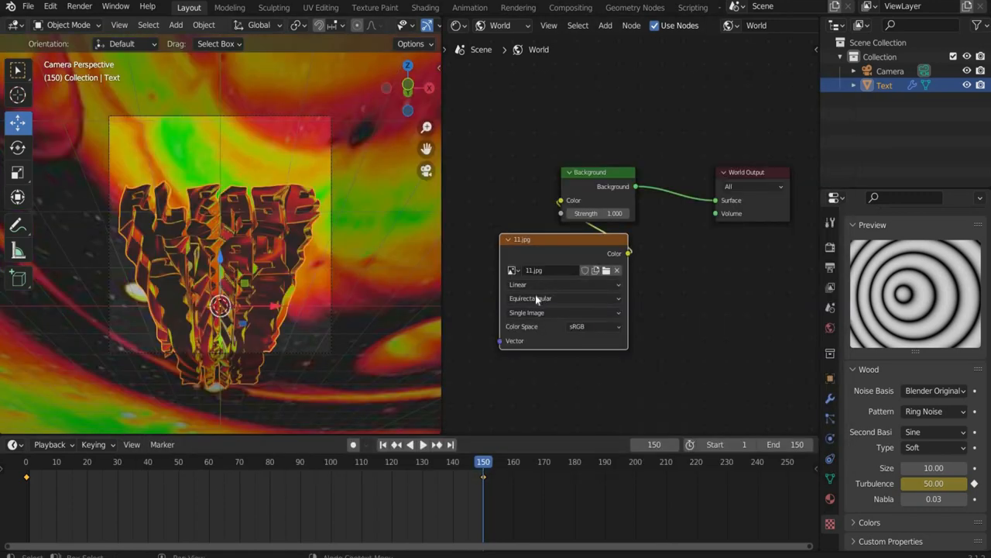
left_click(559, 298)
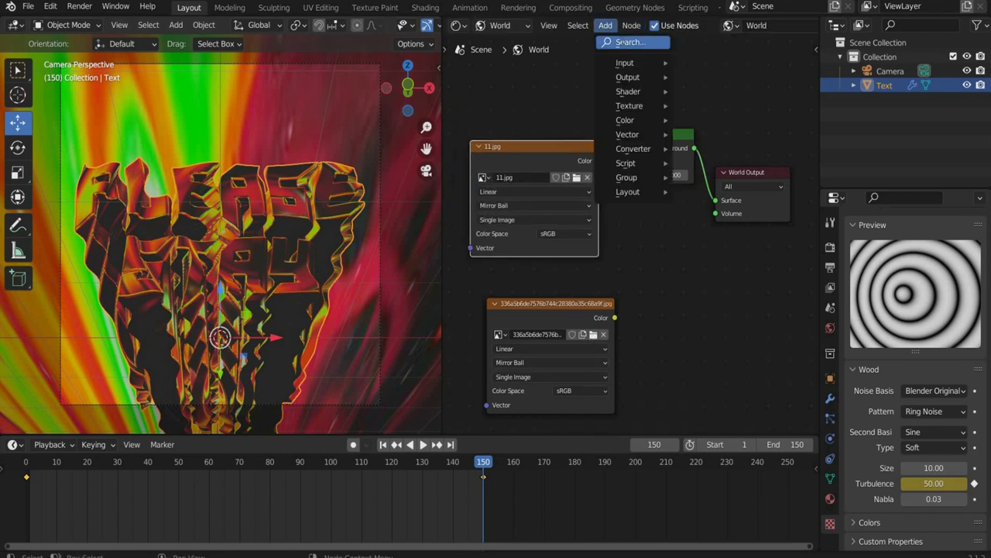
Add a MixRGB node combining both images, with Soft Light blend mode
type("mix")
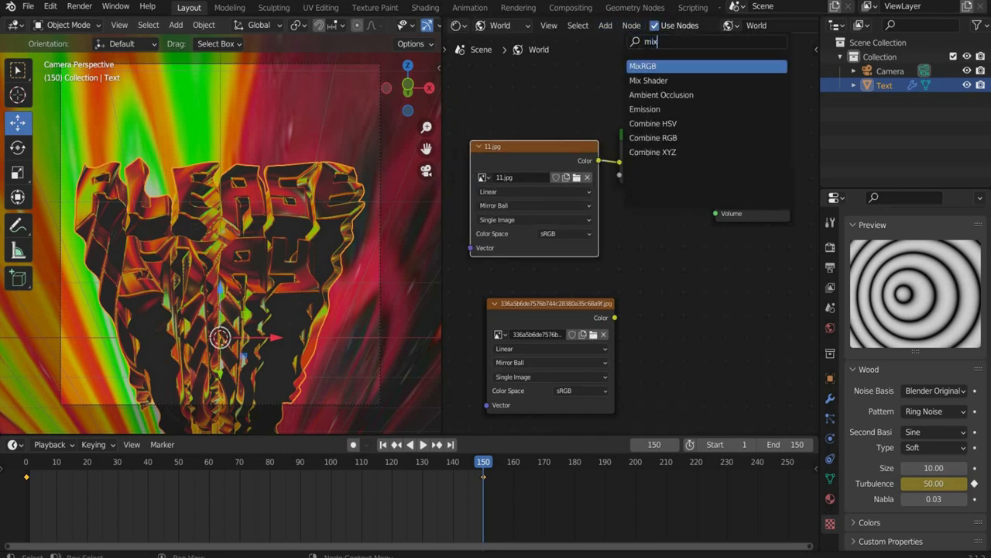
left_click(654, 65)
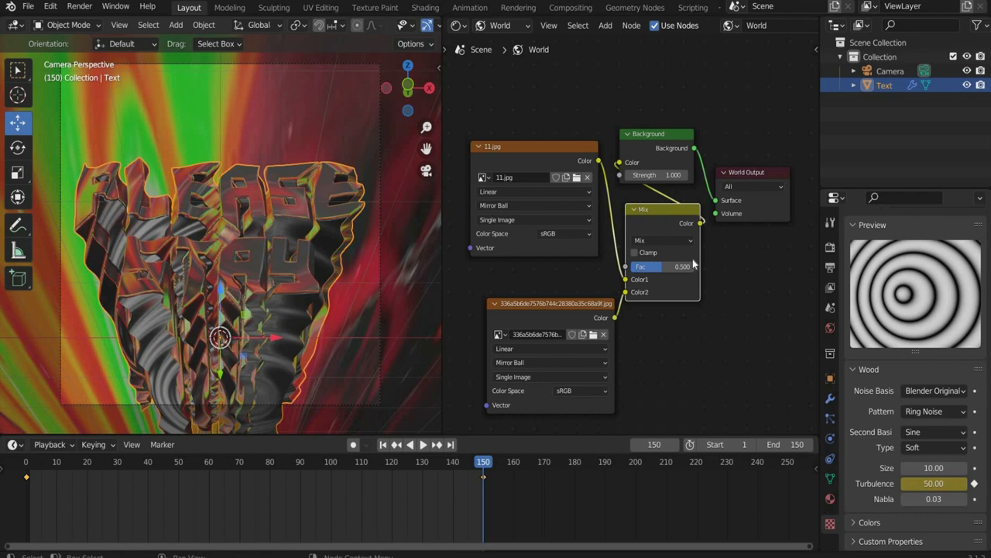
left_click(660, 241)
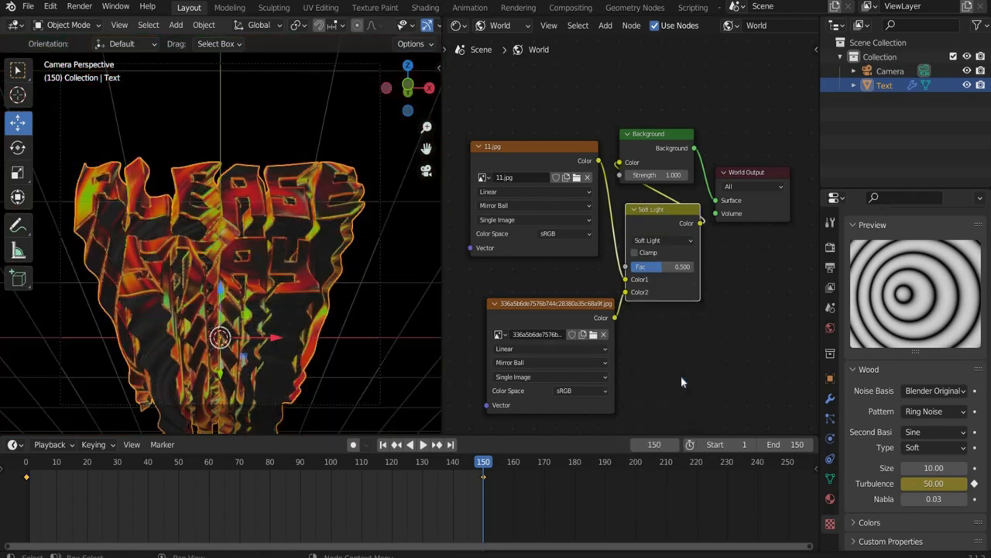
left_click(661, 266)
type("0.800")
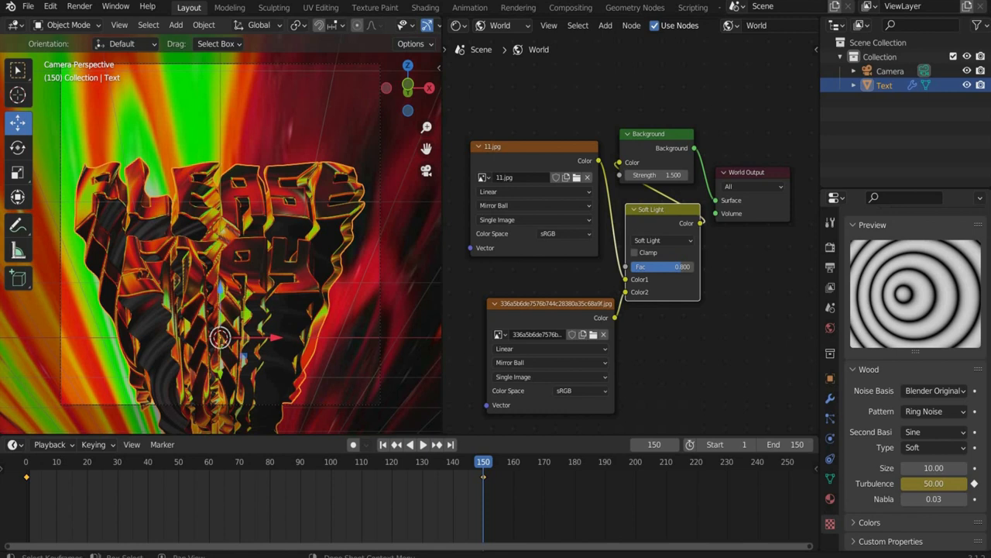
mouse_move(511, 288)
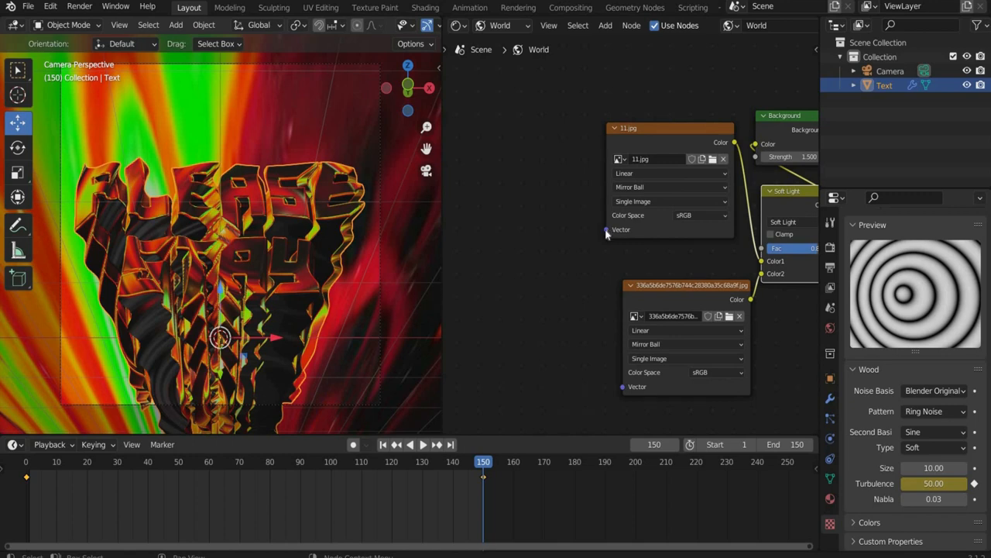
Feed Geometry and Mapping nodes into the image vector, keyframing Z rotation 90° at frame 150
left_click(611, 230)
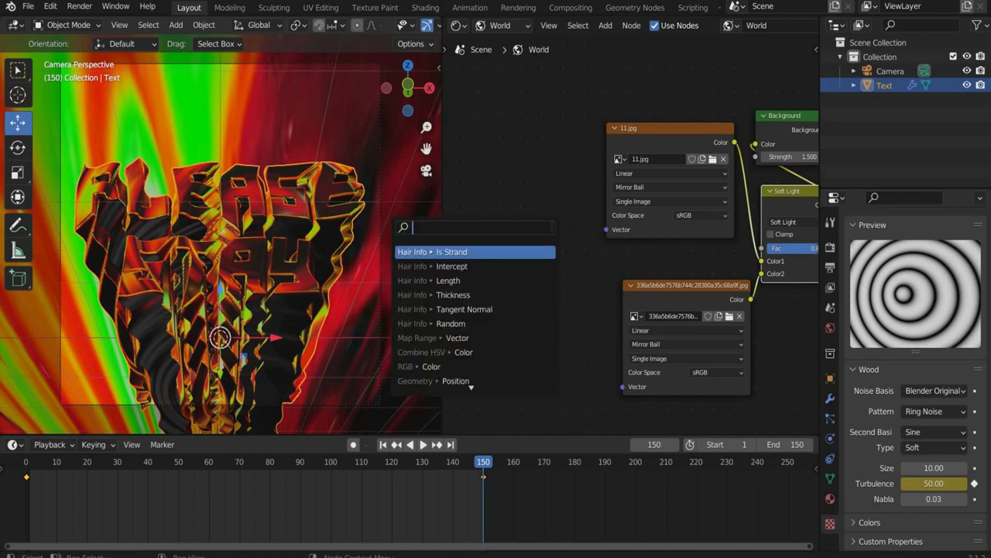
type("ge")
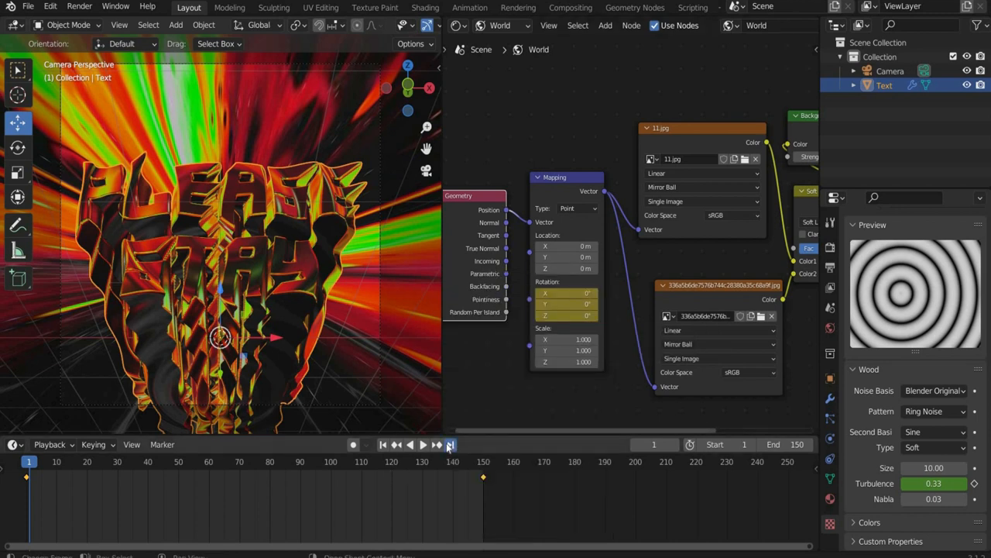
left_click(452, 445)
type("90")
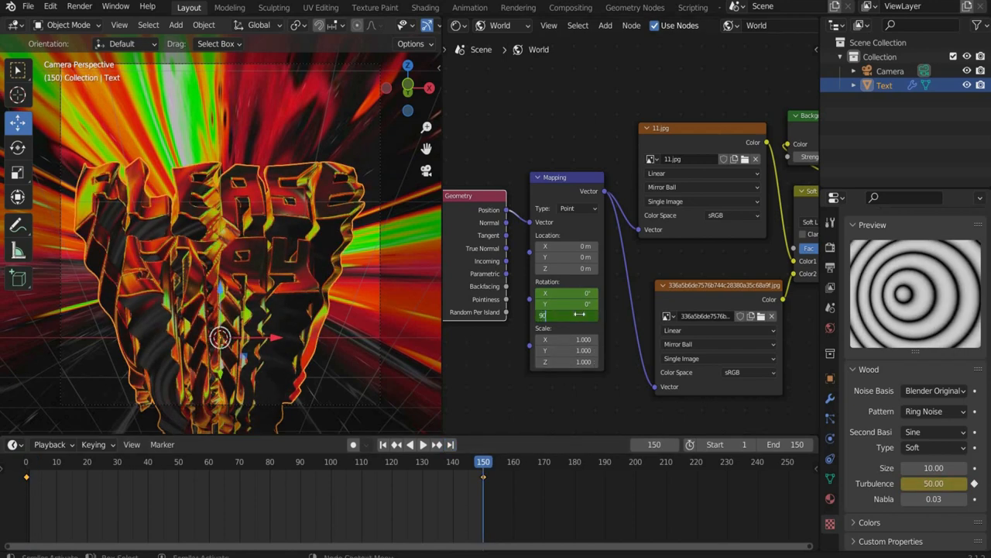
right_click(565, 315)
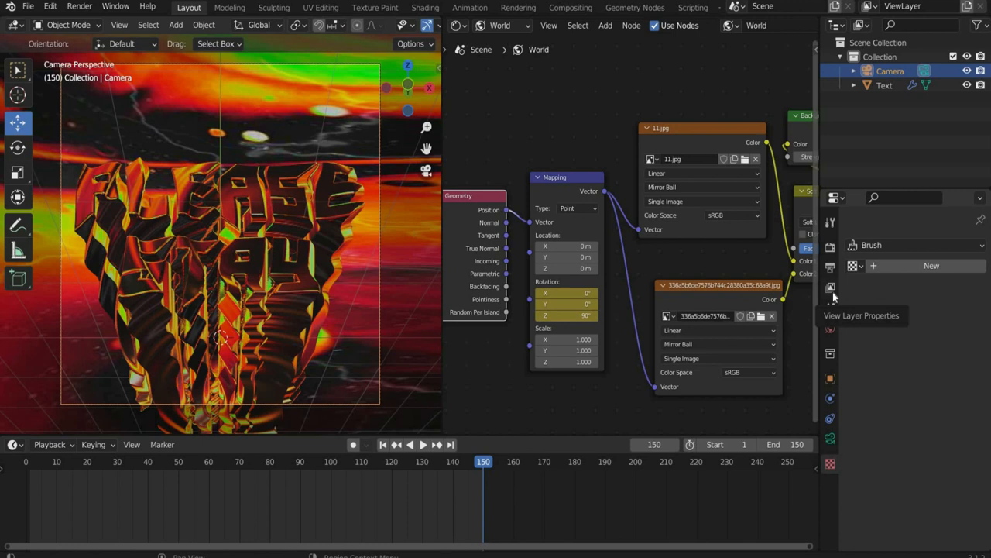
Enable ambient occlusion, adjust its distance, and tick Film Transparent in render settings
left_click(829, 287)
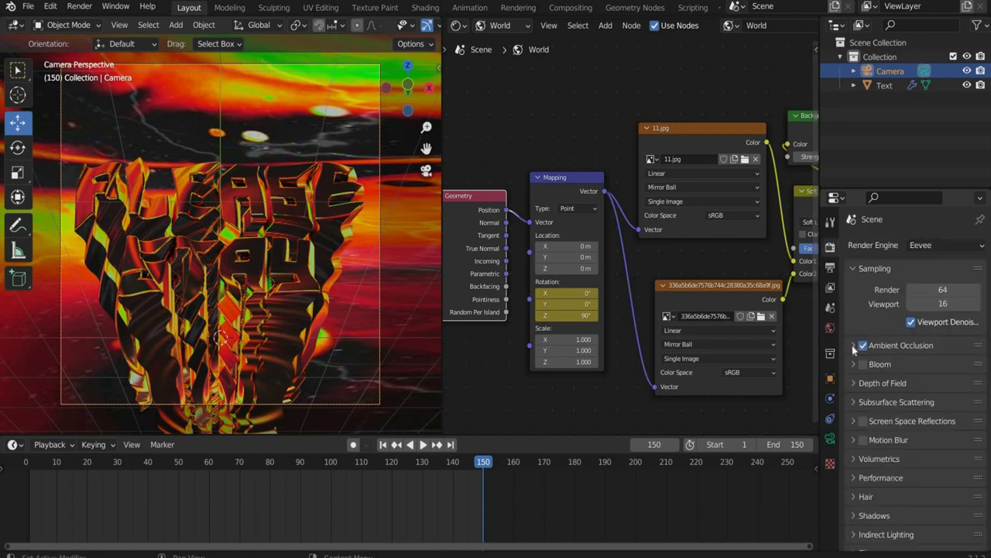
left_click(851, 345)
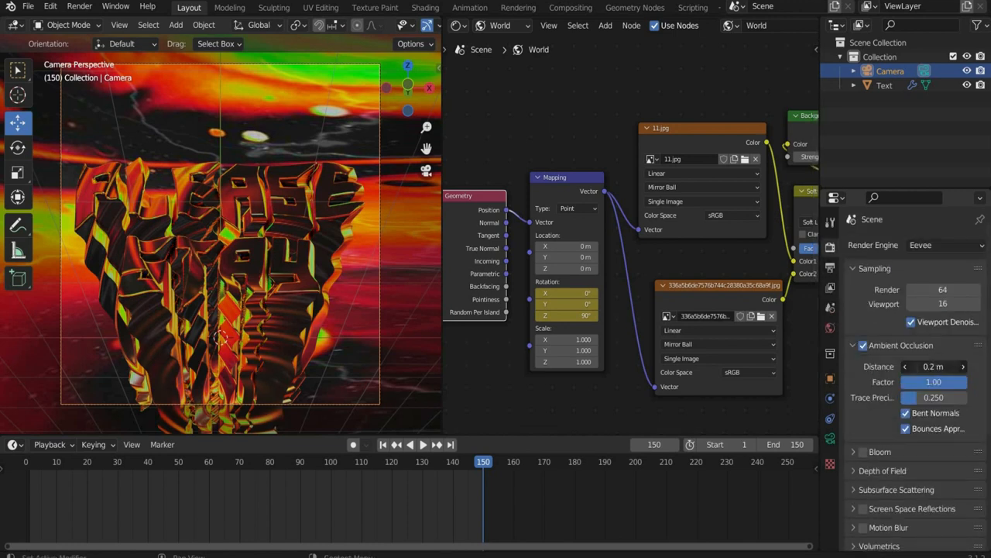
left_click(924, 366)
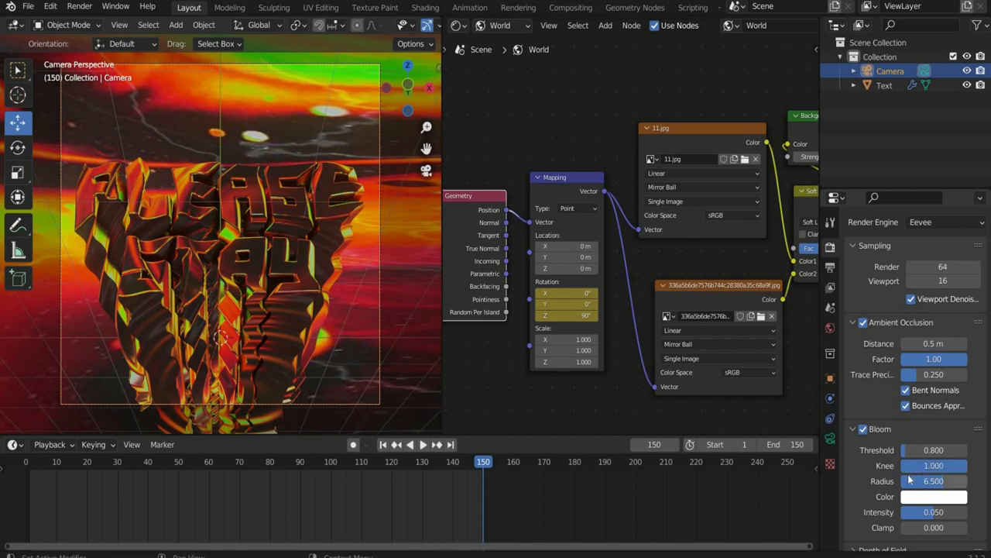
scroll("down", 3)
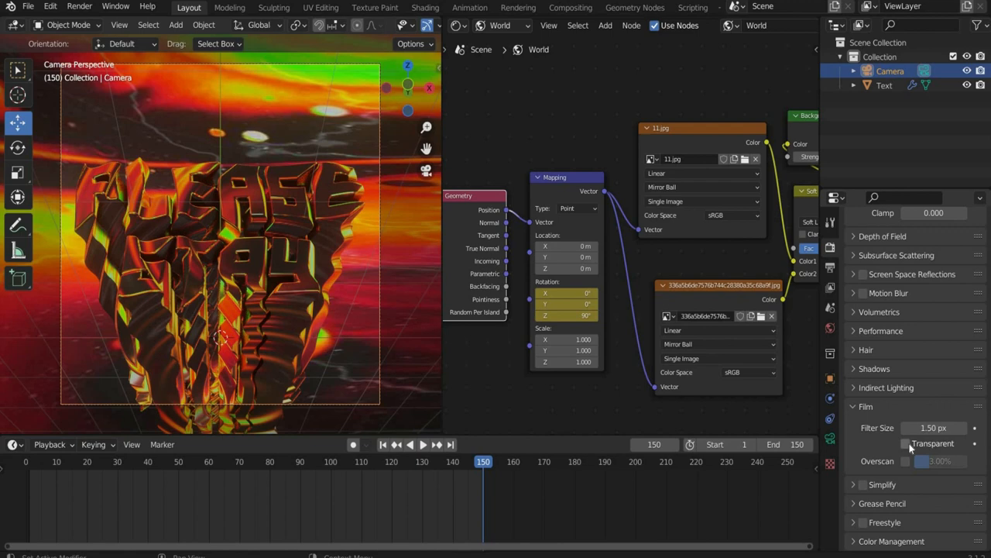
mouse_move(908, 443)
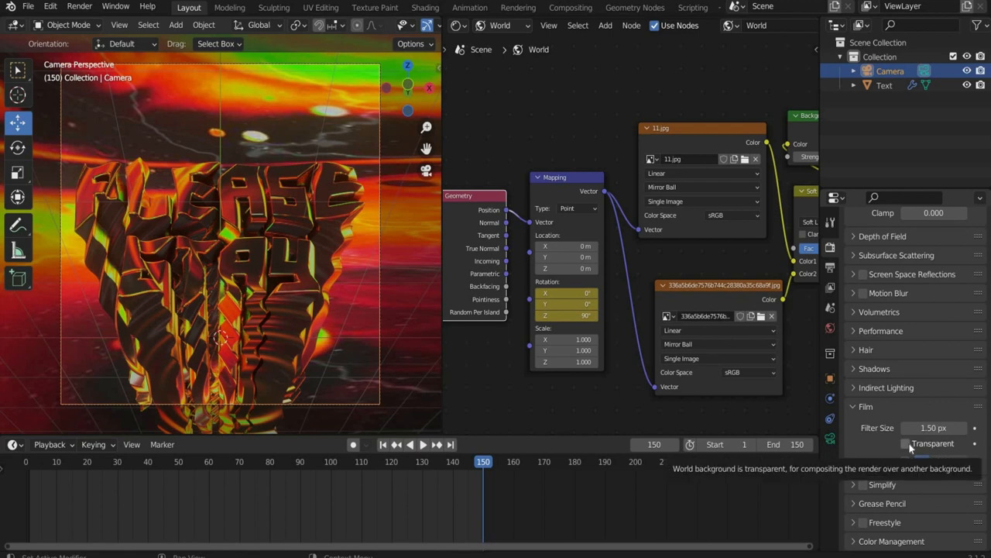
left_click(906, 443)
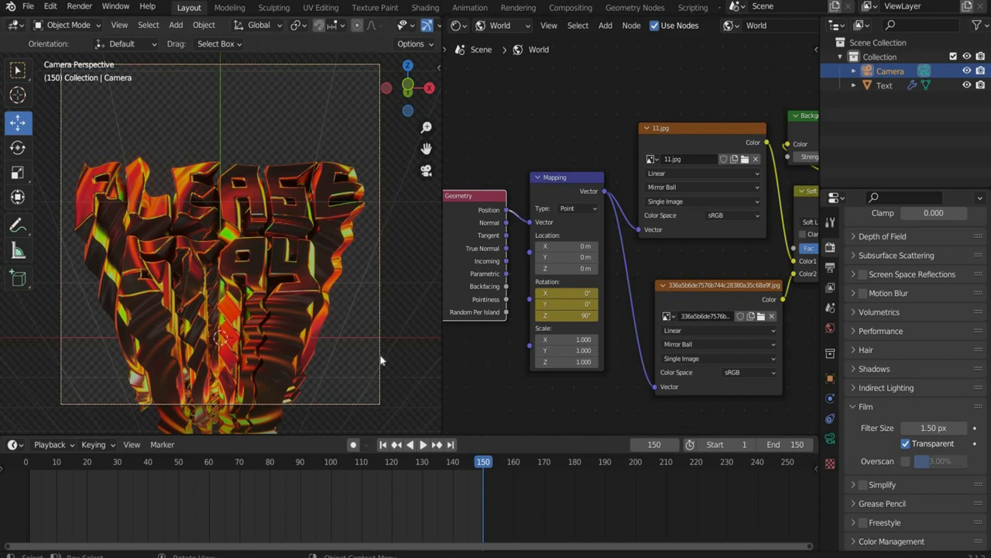
mouse_move(380, 353)
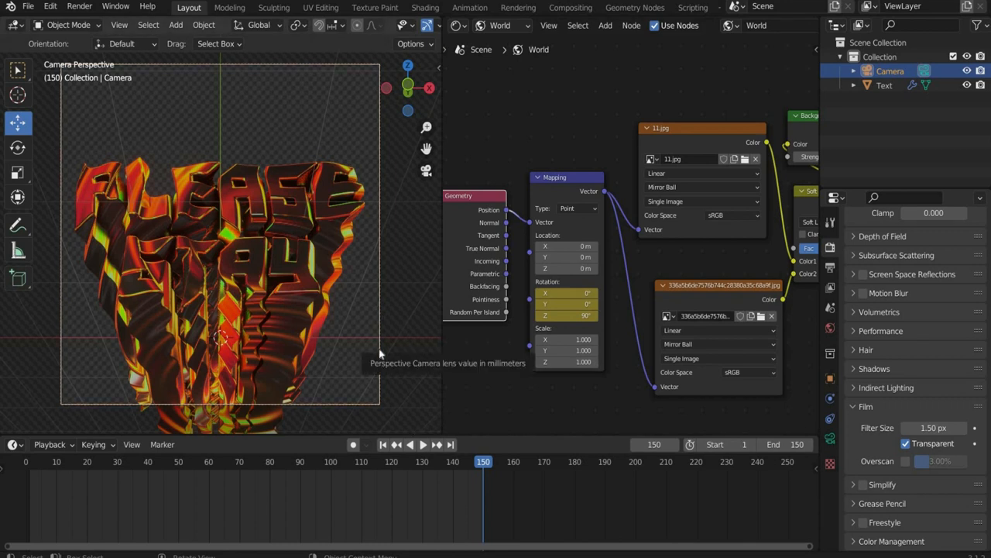
mouse_move(360, 354)
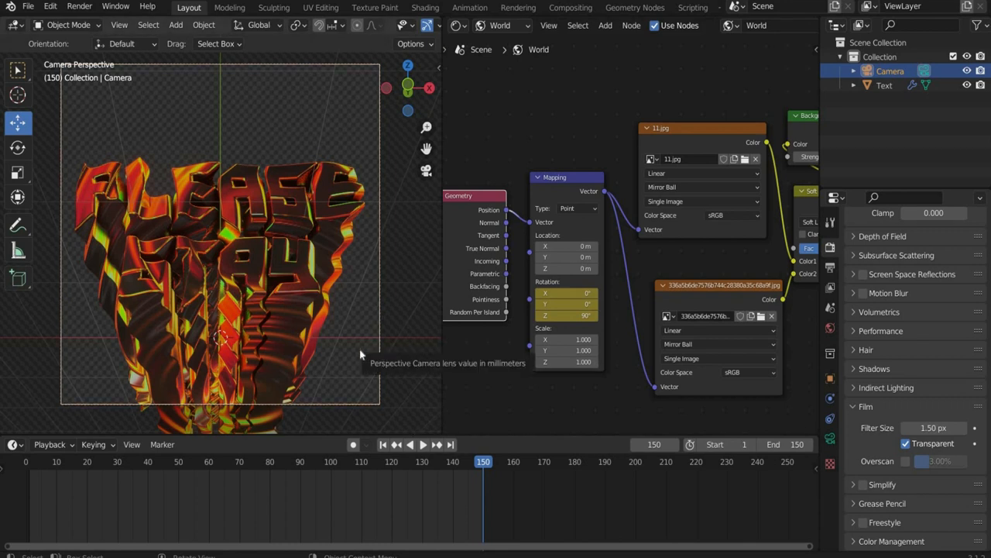
mouse_move(208, 337)
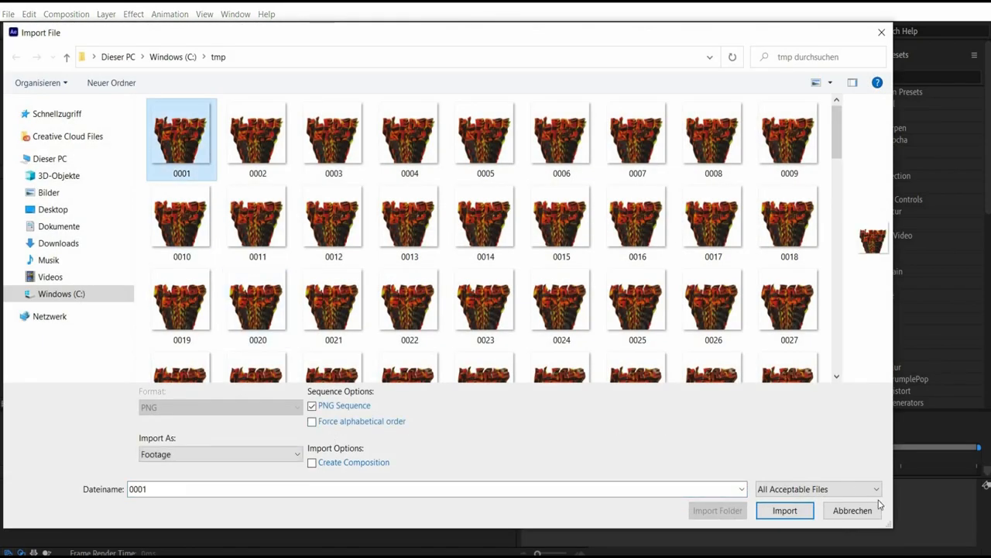
Import the rendered PNG sequence and adjust its Hue/Saturation master saturation
left_click(785, 509)
type("hue")
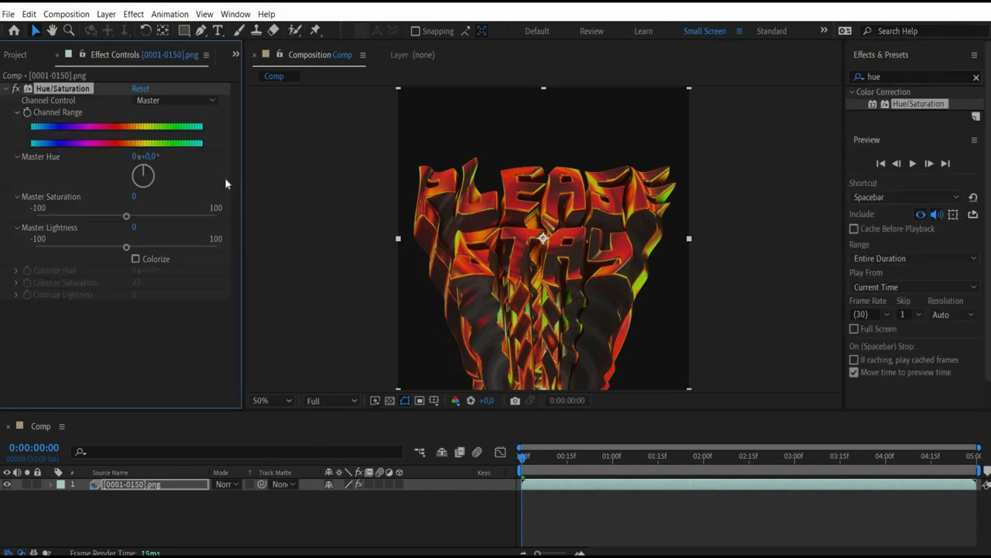
left_click(139, 196)
type("30")
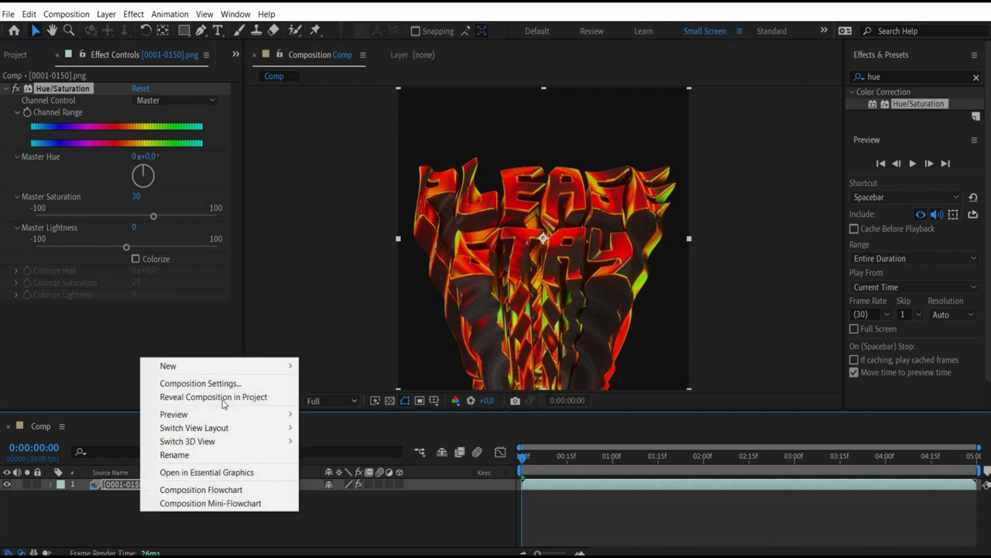
mouse_move(169, 366)
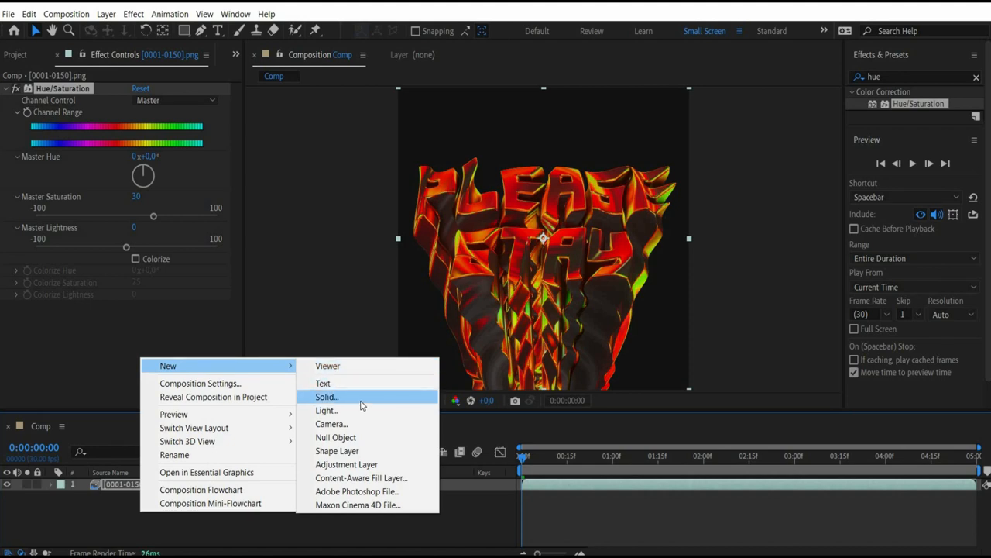
Create a dark gray solid layer in the composition
left_click(325, 396)
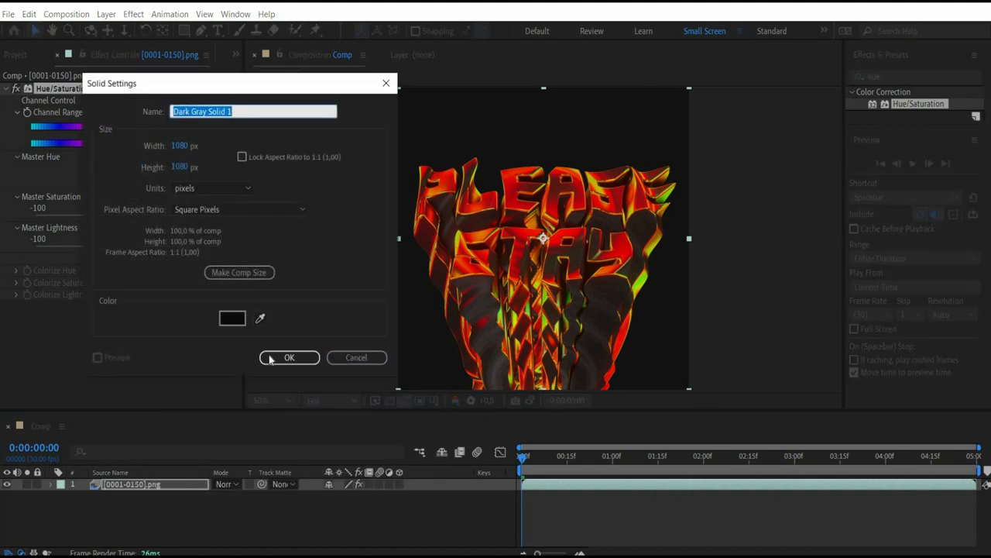
left_click(289, 357)
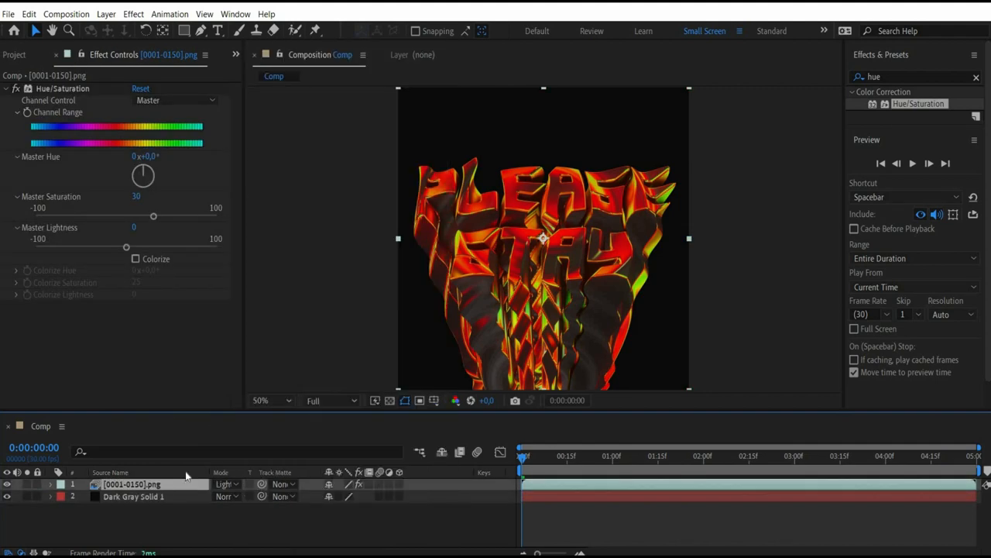
Apply Selective Color to the footage, targeting Blacks with Black at 80%
type("sele")
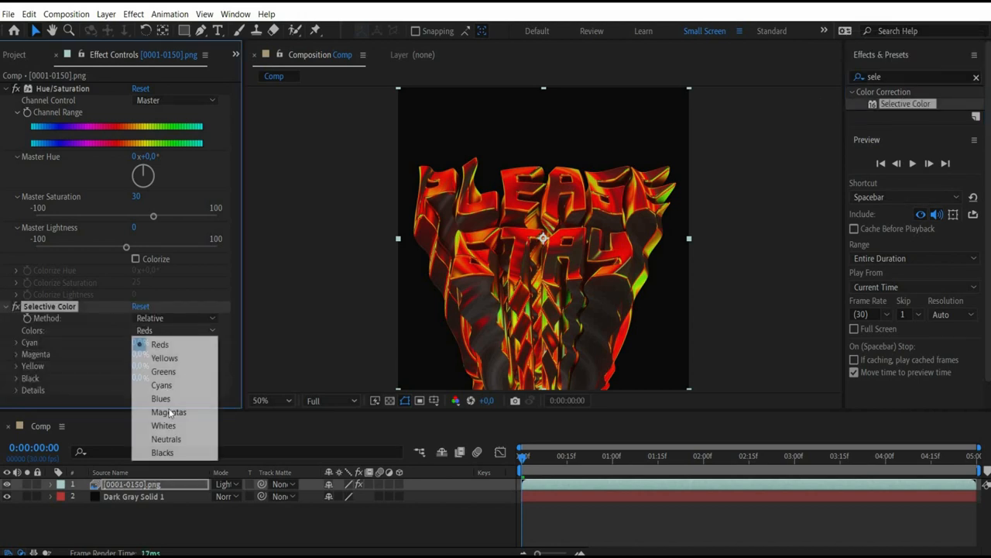
left_click(162, 452)
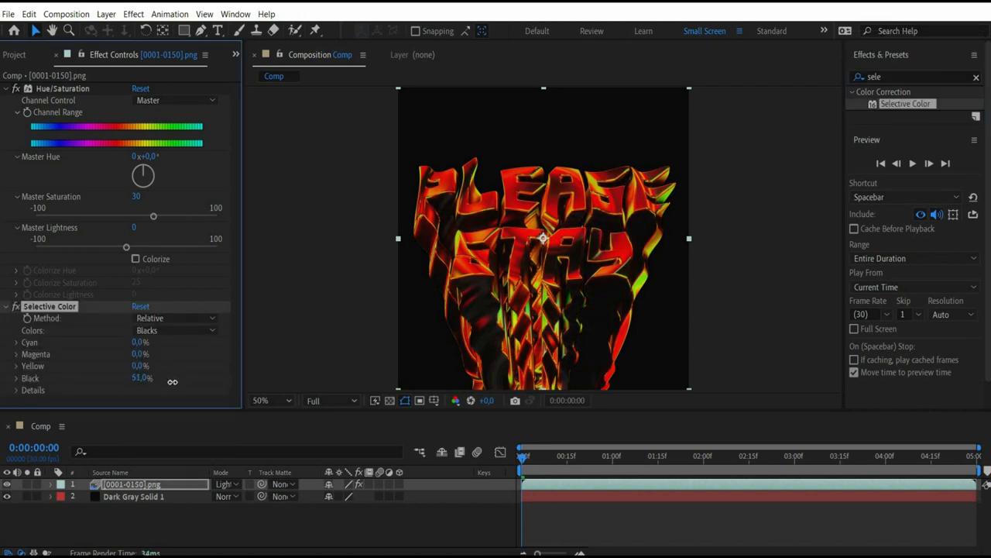
left_click_drag(142, 377, 141, 377)
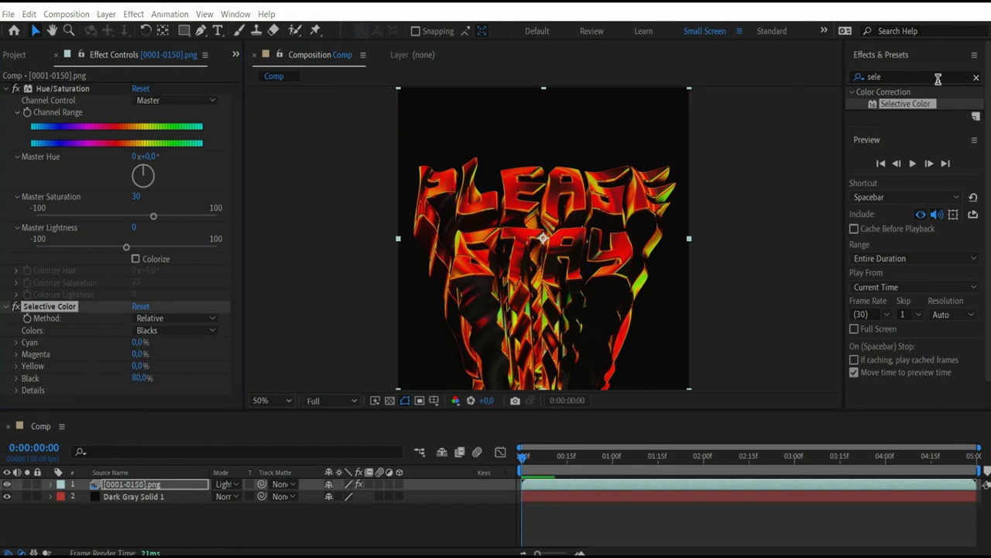
Add Diffuse Glow with Glow Mix 45, then set the Edge Glow radius
type("diffu")
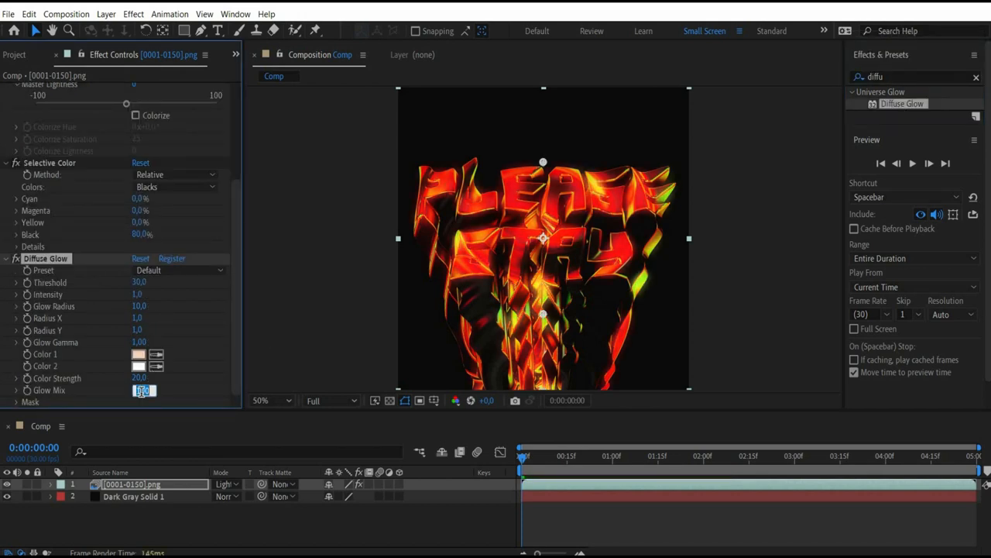
type("45,0")
left_click(917, 77)
type("edge")
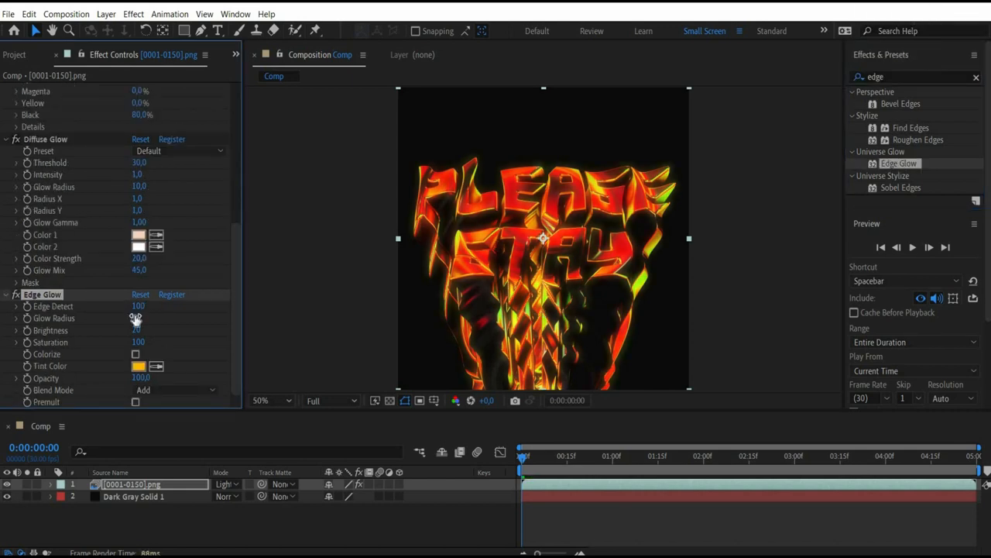
left_click(135, 354)
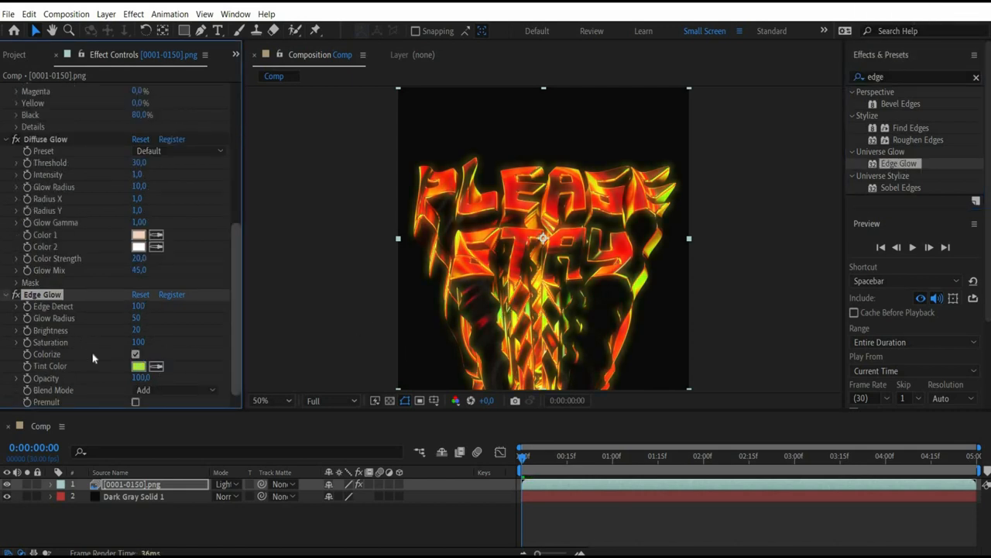
left_click(140, 378)
type("turb")
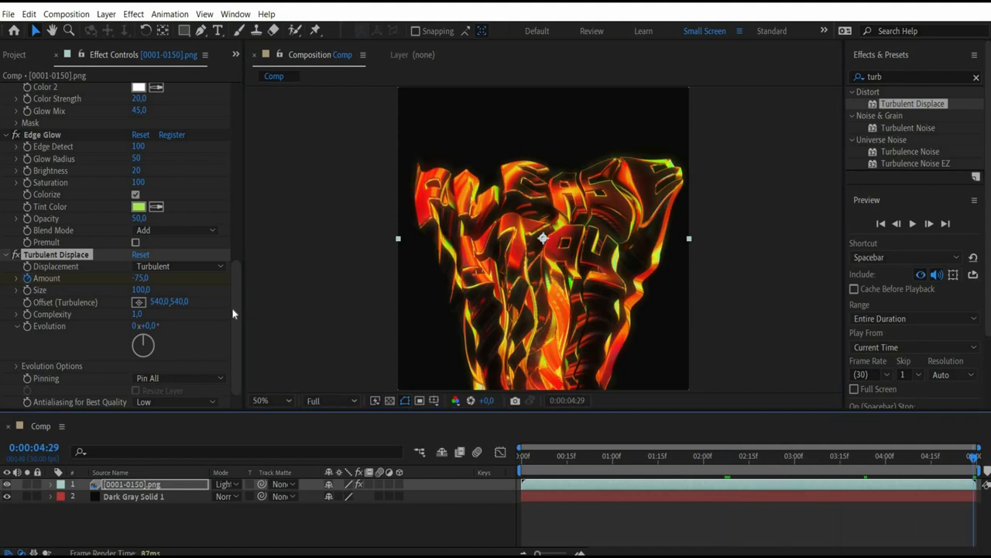
Adjust the Edge Glow or Turbulent Displace settings in Effect Controls
left_click(141, 277)
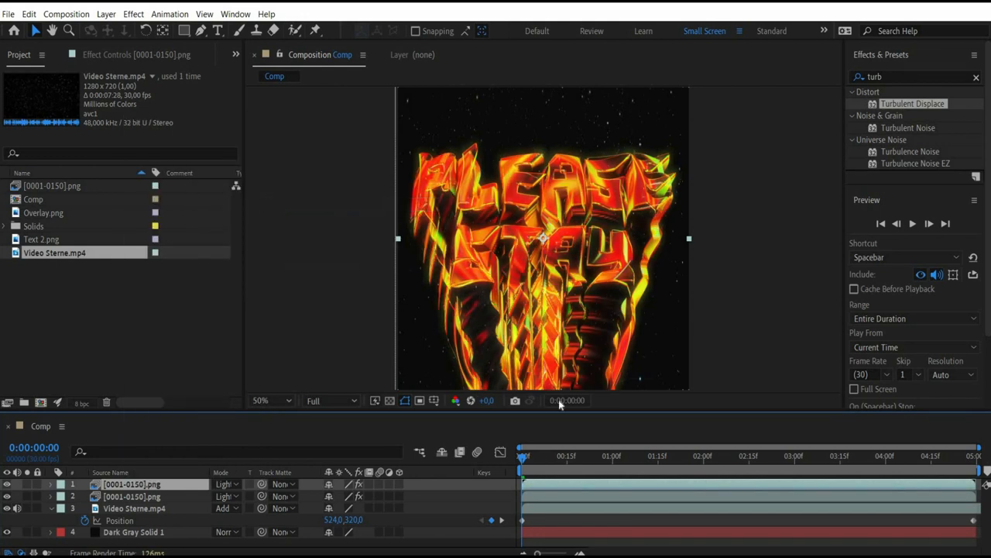
mouse_move(310, 313)
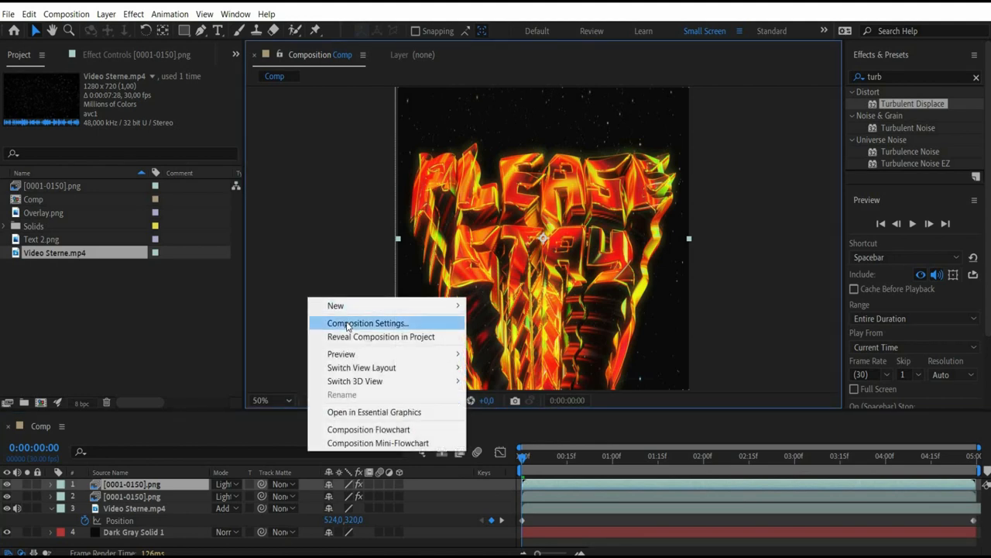
Open the Composition Settings for the text-and-stars comp
left_click(366, 323)
type("tint")
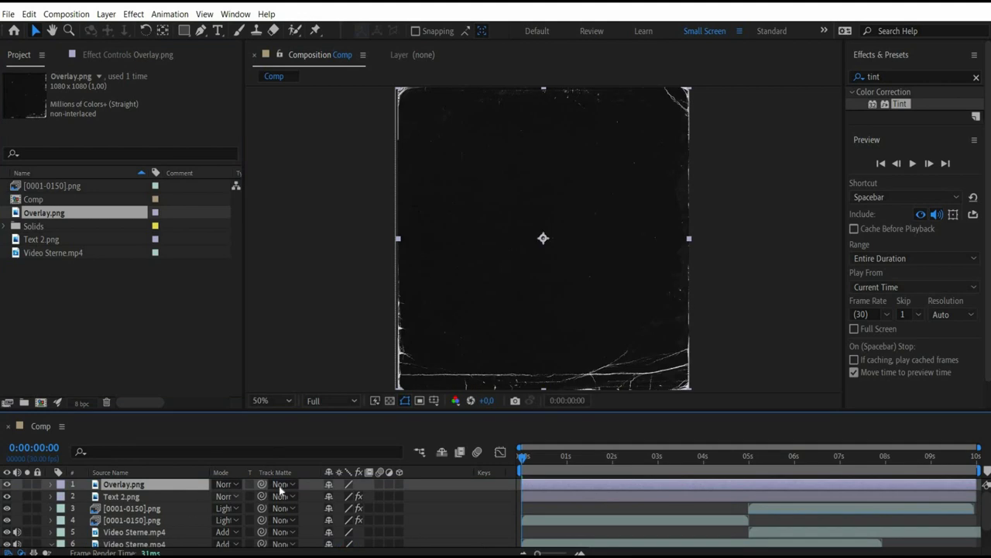
Set the grunge Overlay layer's blending mode to Lighten over the artwork
left_click(225, 483)
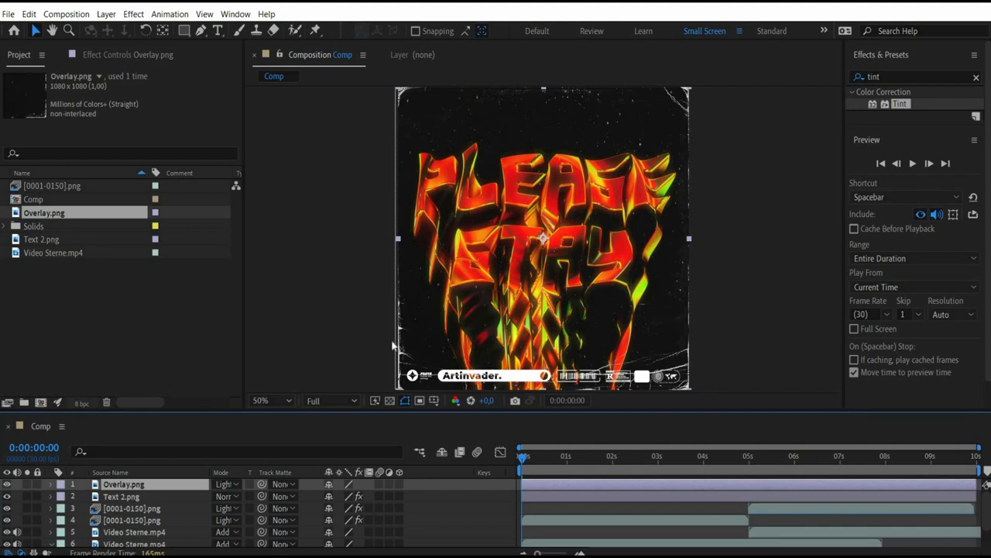
left_click(909, 163)
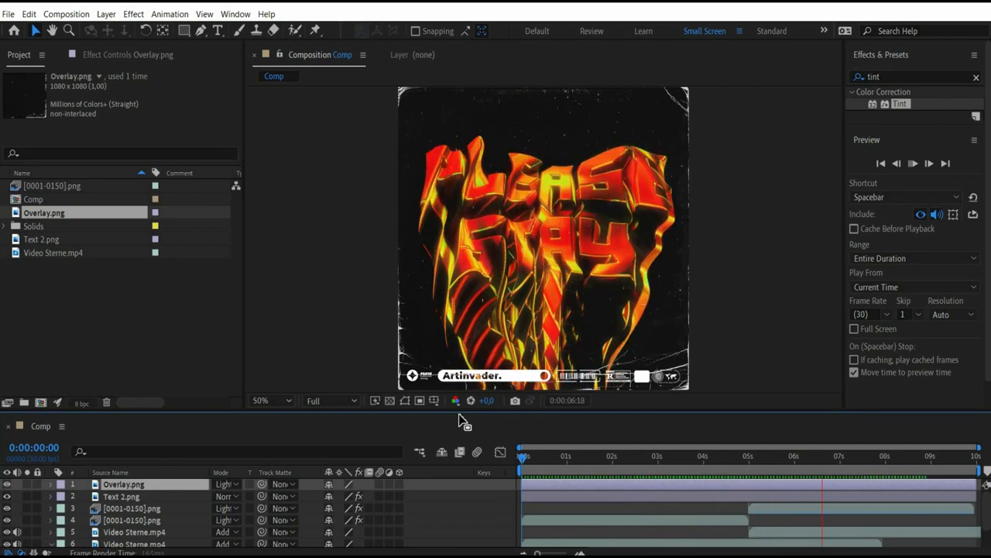
Preview the ten-second fiery PLEASE STAY comp inside the grunge frame
left_click(918, 163)
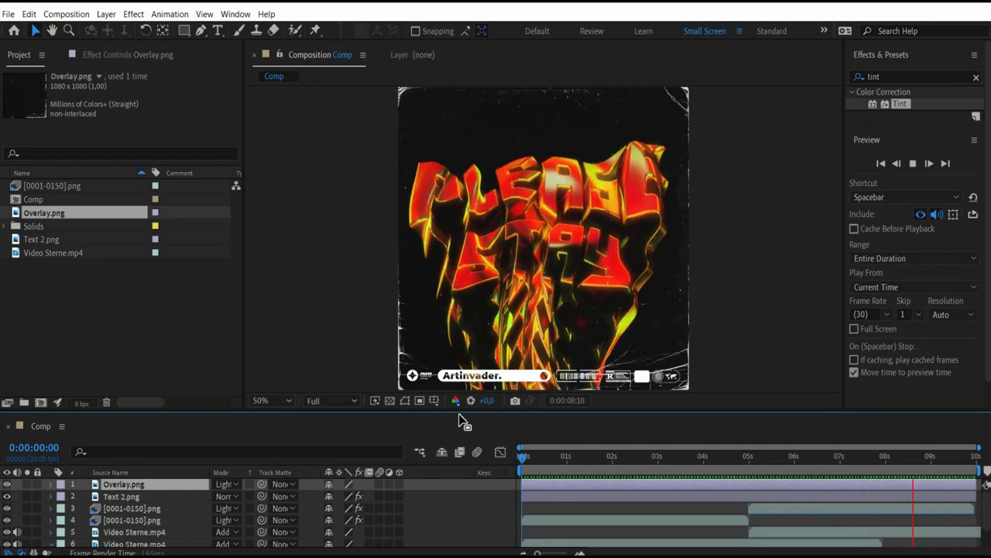